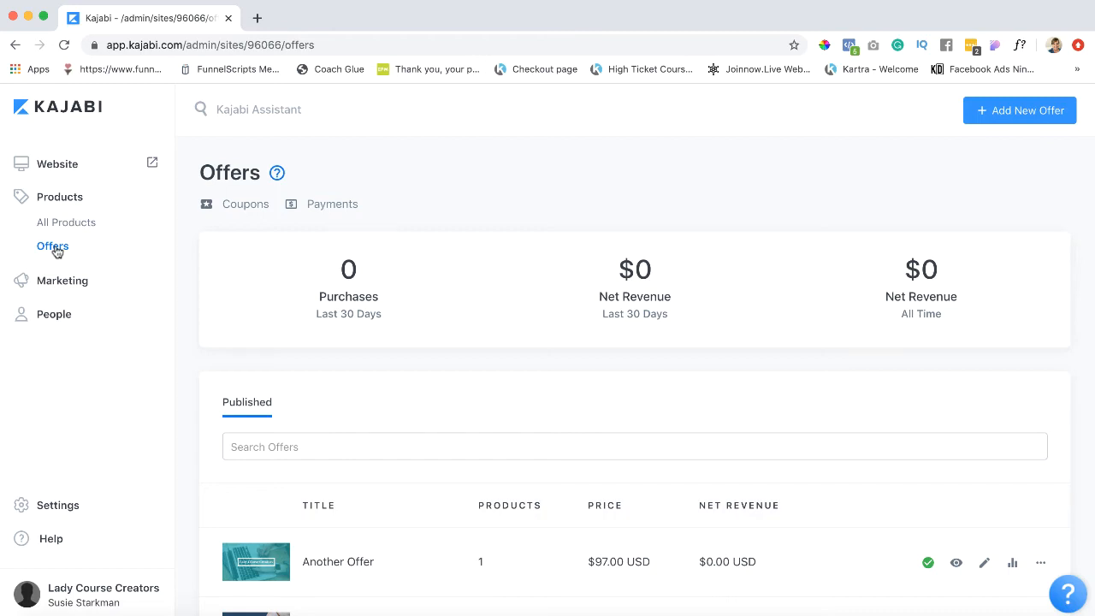
mouse_move(293, 551)
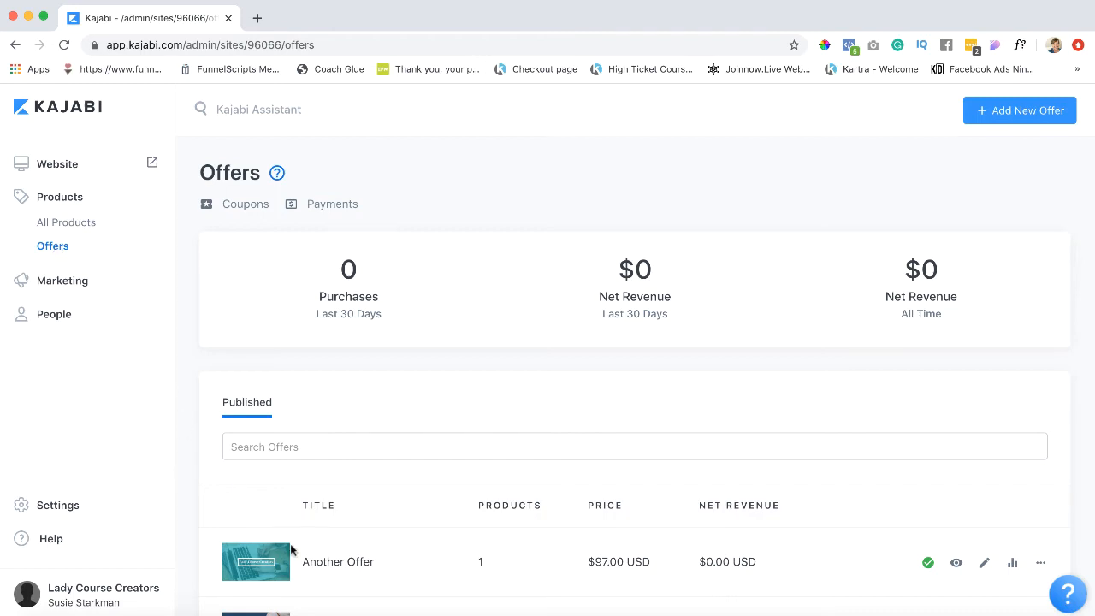
Scroll down the Offers list to find the Another Offer offer.
scroll(down, 3)
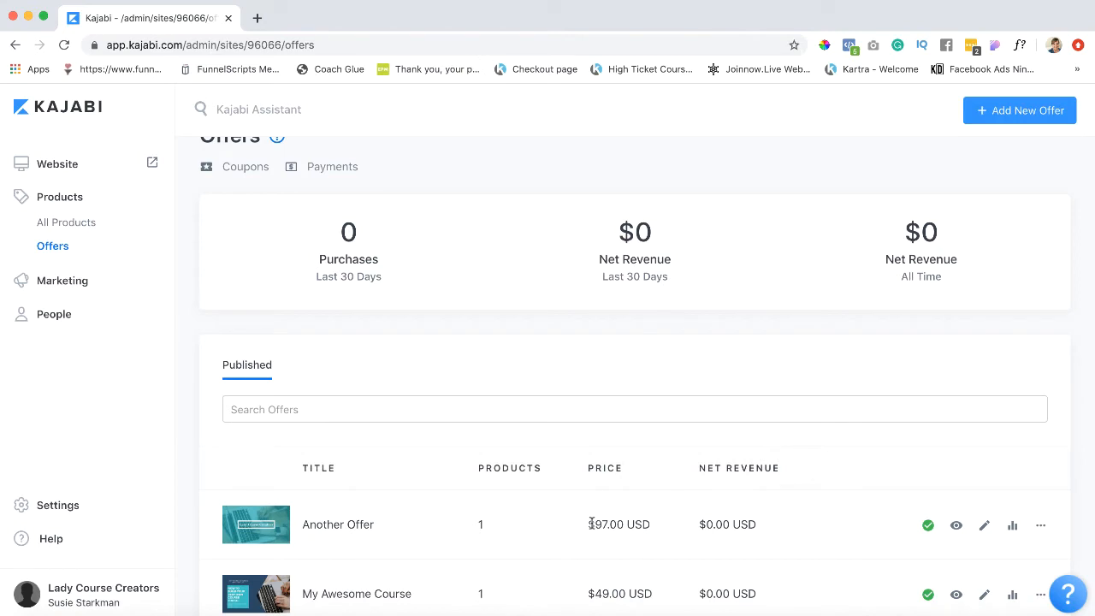
scroll(down, 3)
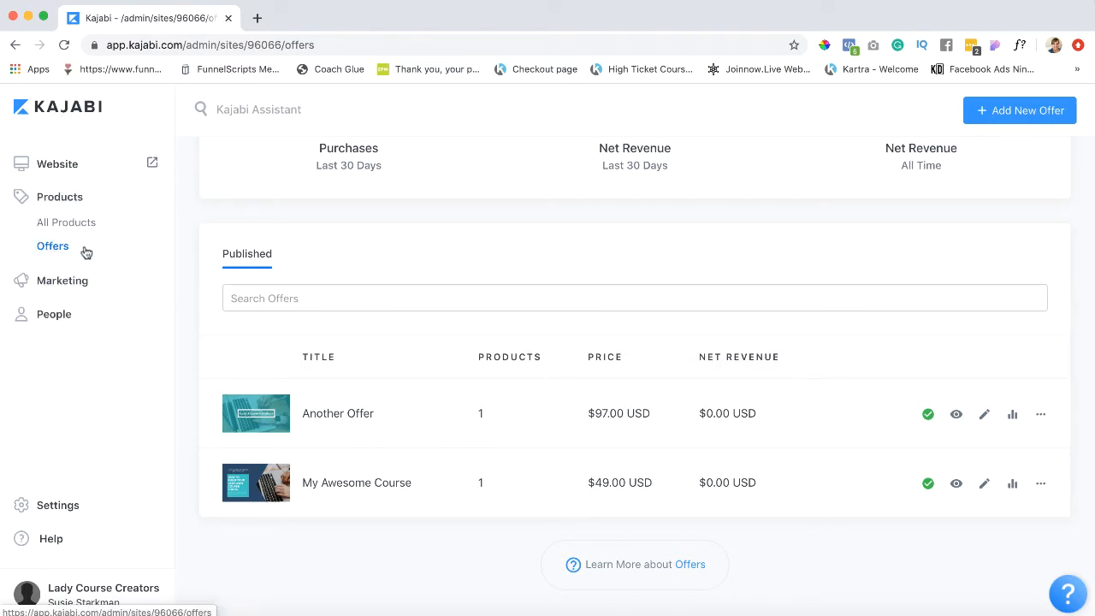
mouse_move(956, 414)
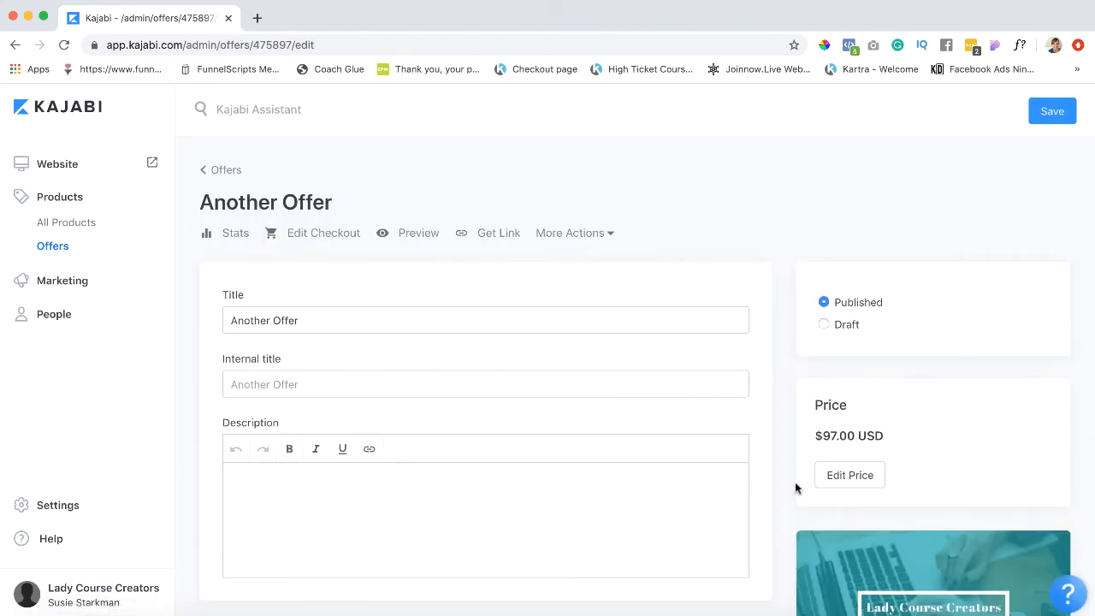
scroll(down, 3)
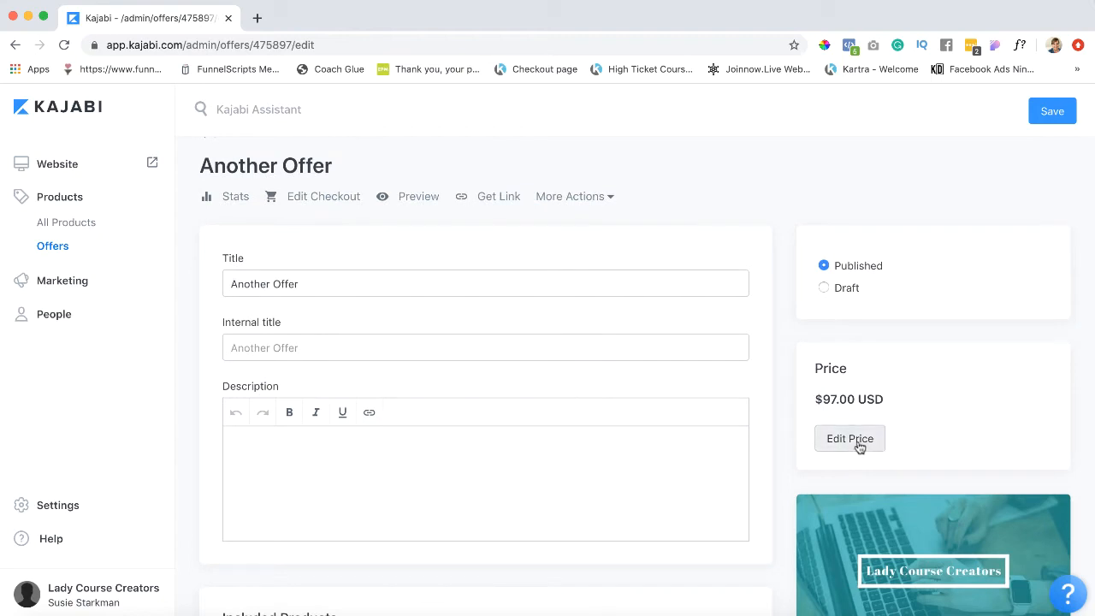
Open Edit Price, preview the Free option, then keep one-time payment at 97.00 USD.
click(850, 438)
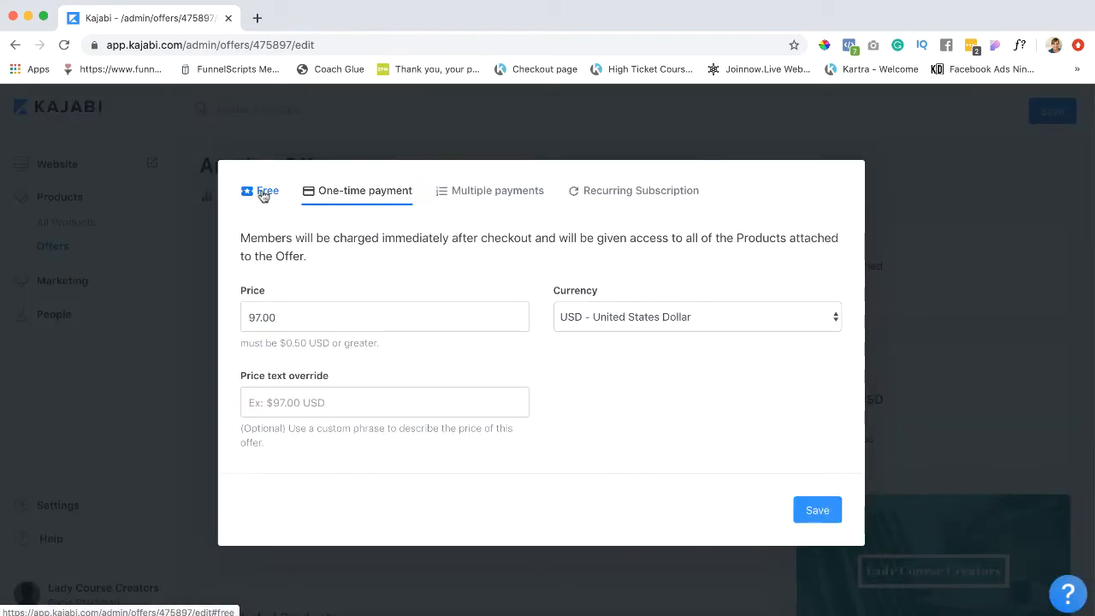
click(267, 190)
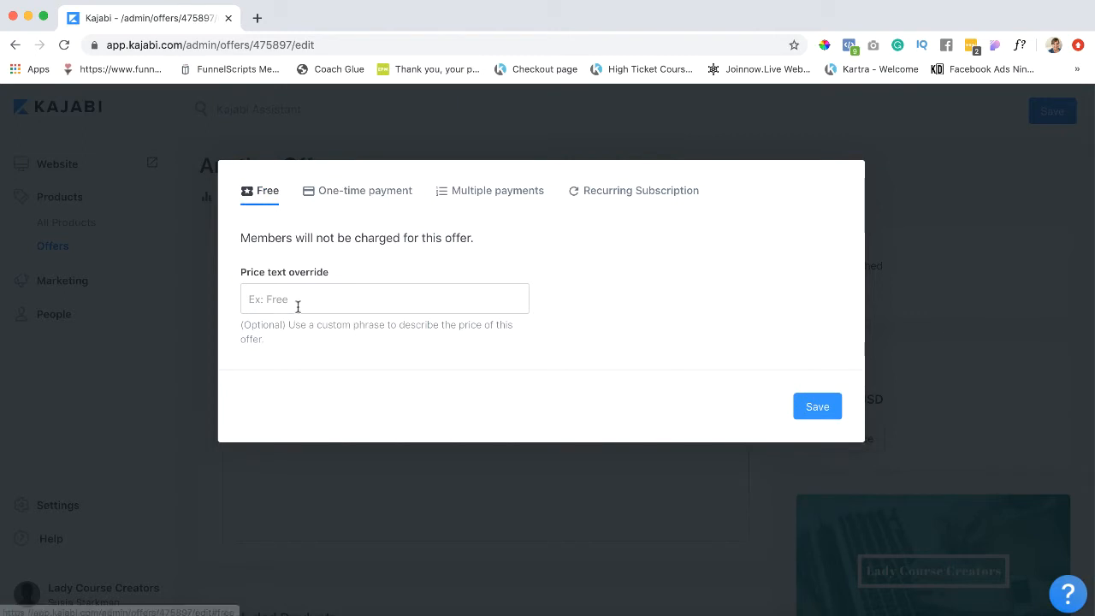
click(384, 299)
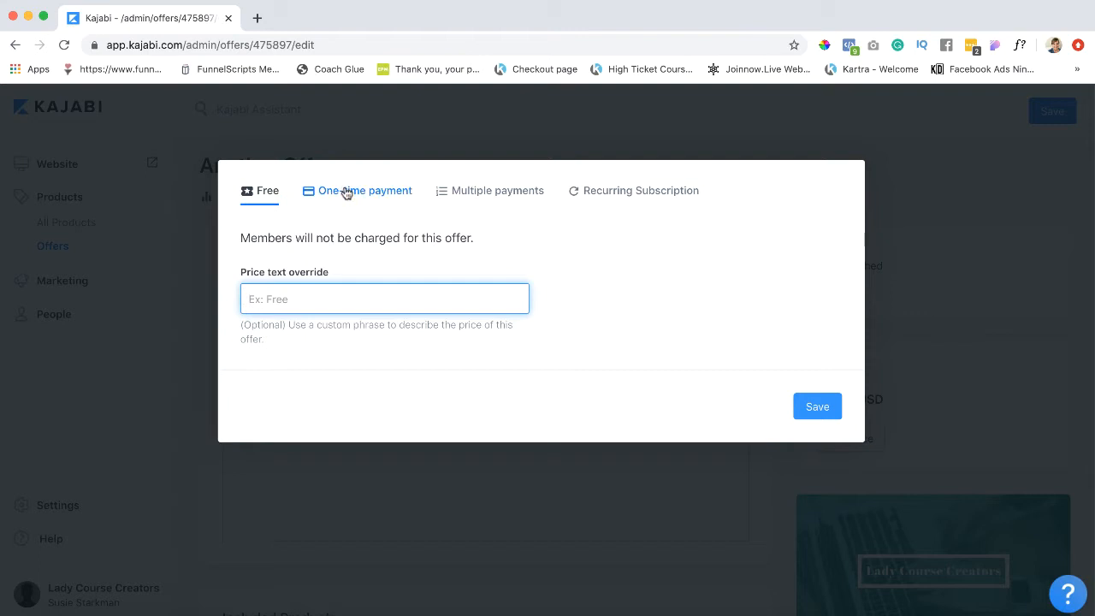
click(364, 190)
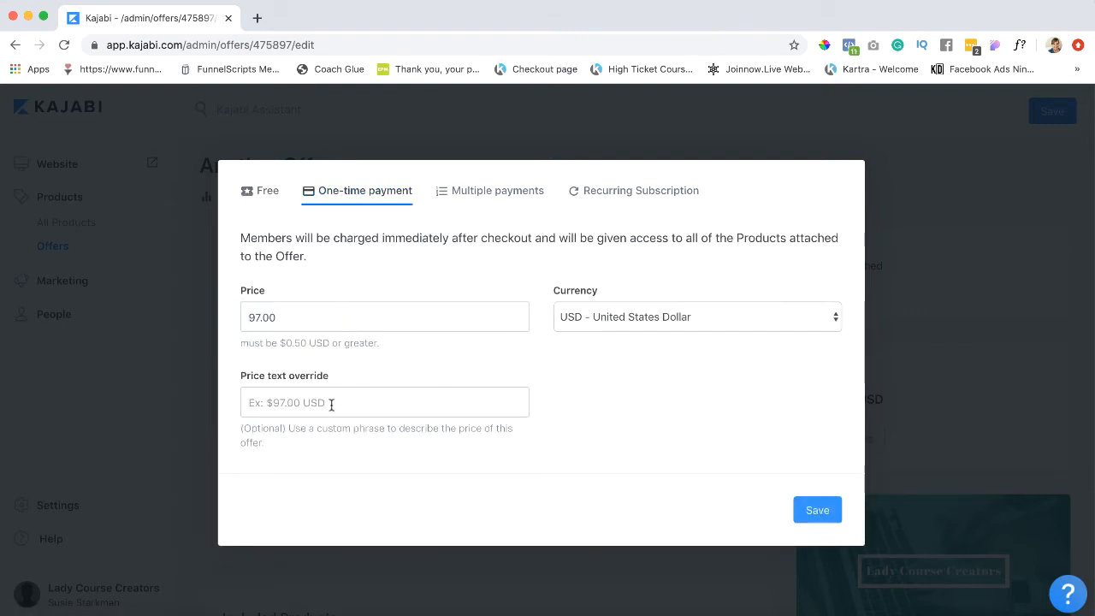
double_click(261, 317)
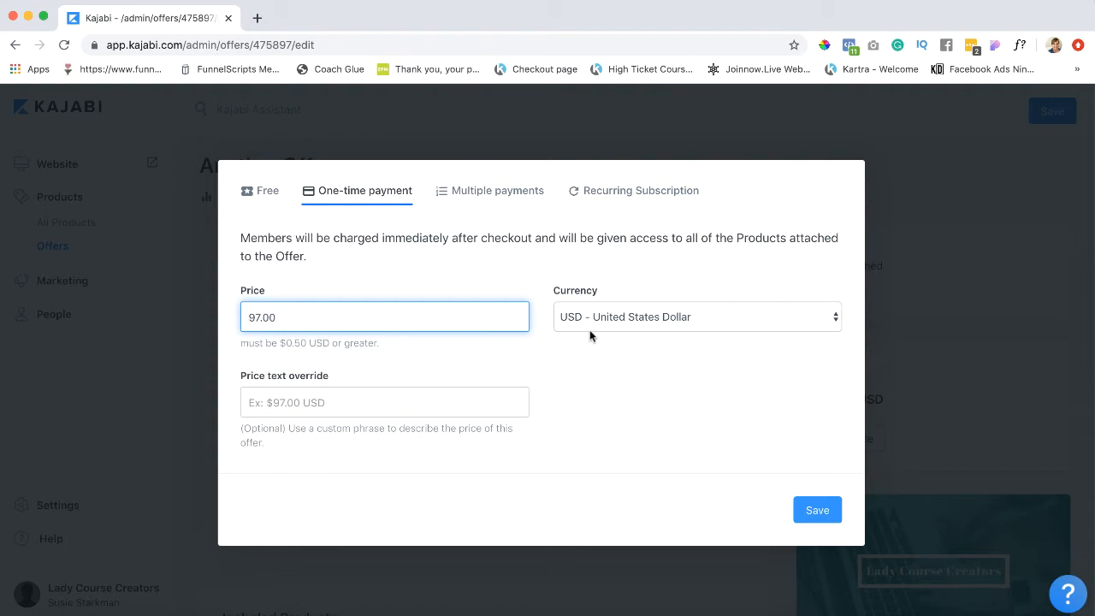
click(696, 317)
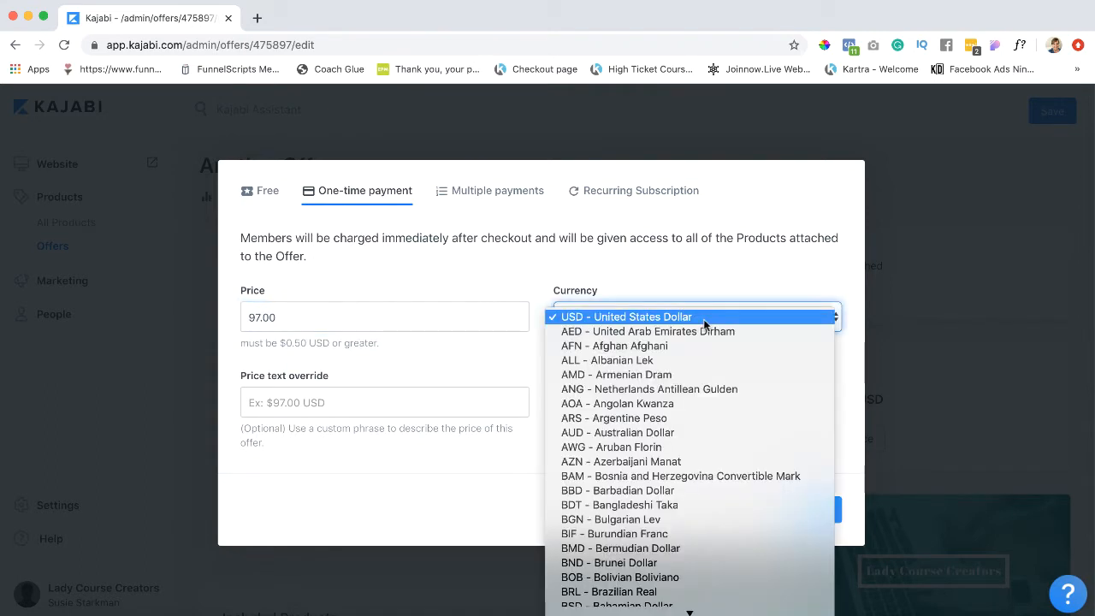
click(626, 317)
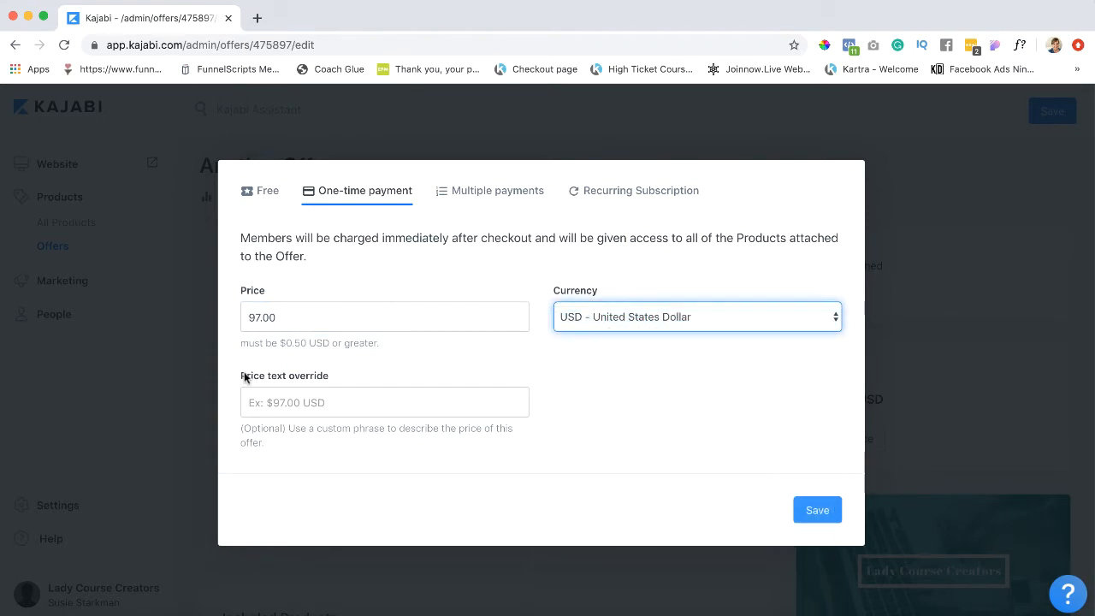
click(385, 402)
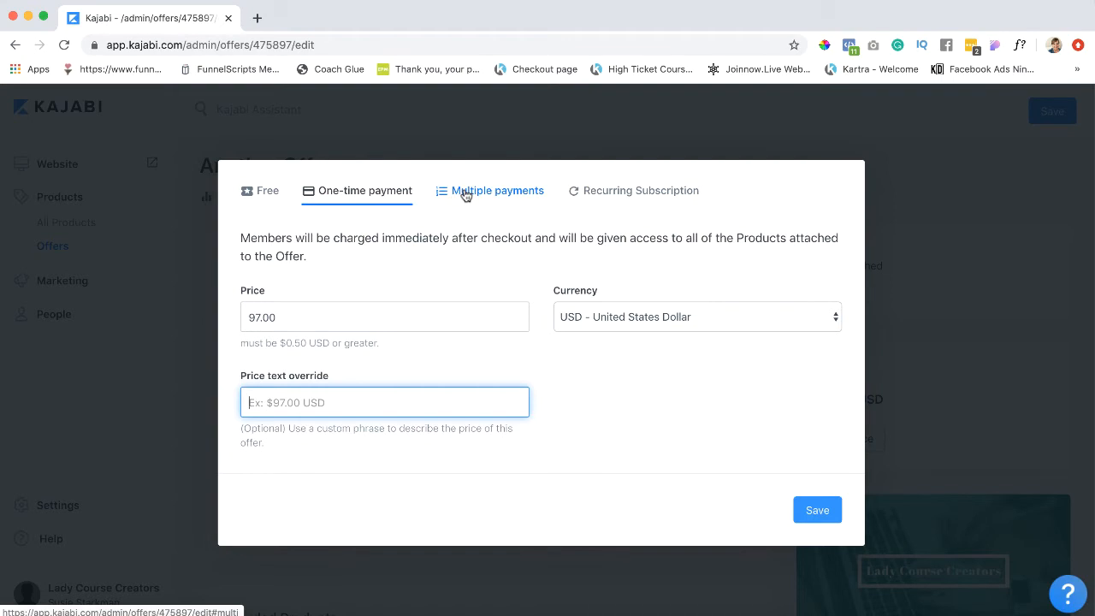
Switch to Multiple payments and enter a $100 payment amount with 3 payments.
click(497, 190)
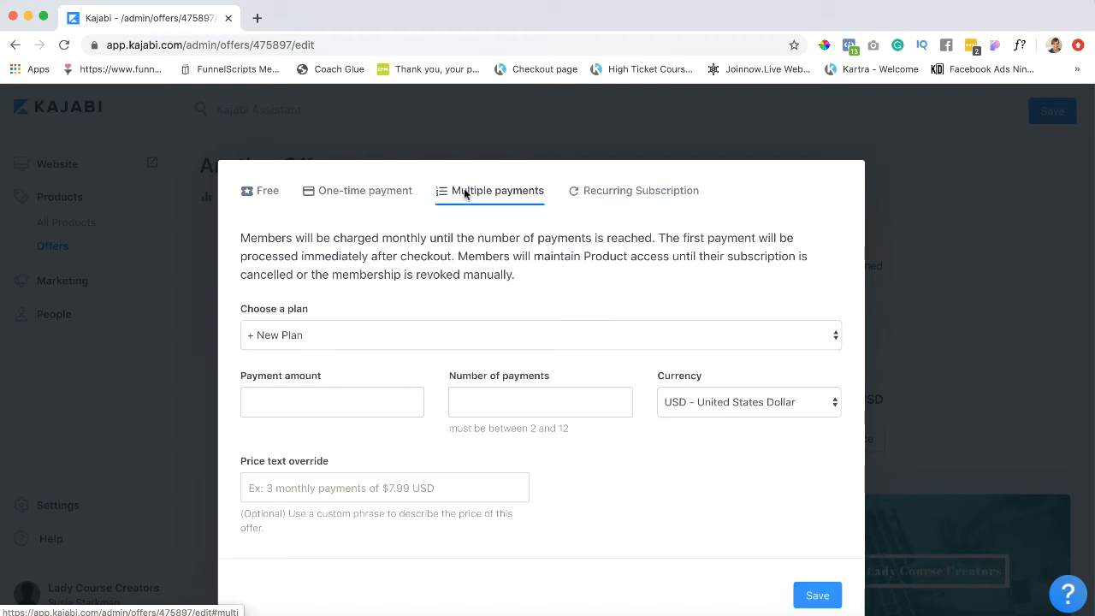
mouse_move(325, 360)
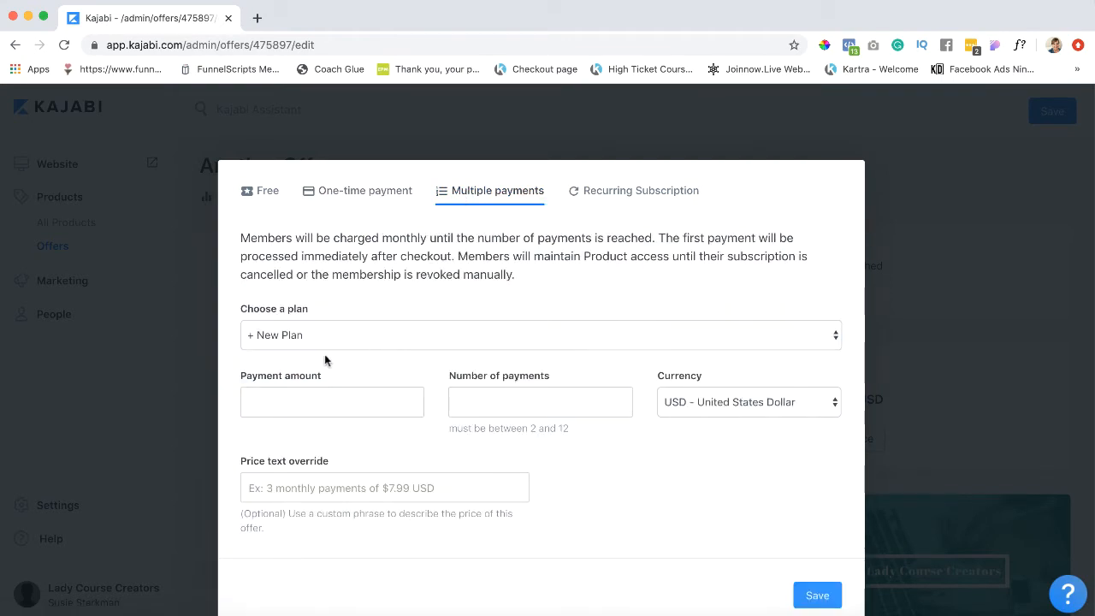
mouse_move(315, 381)
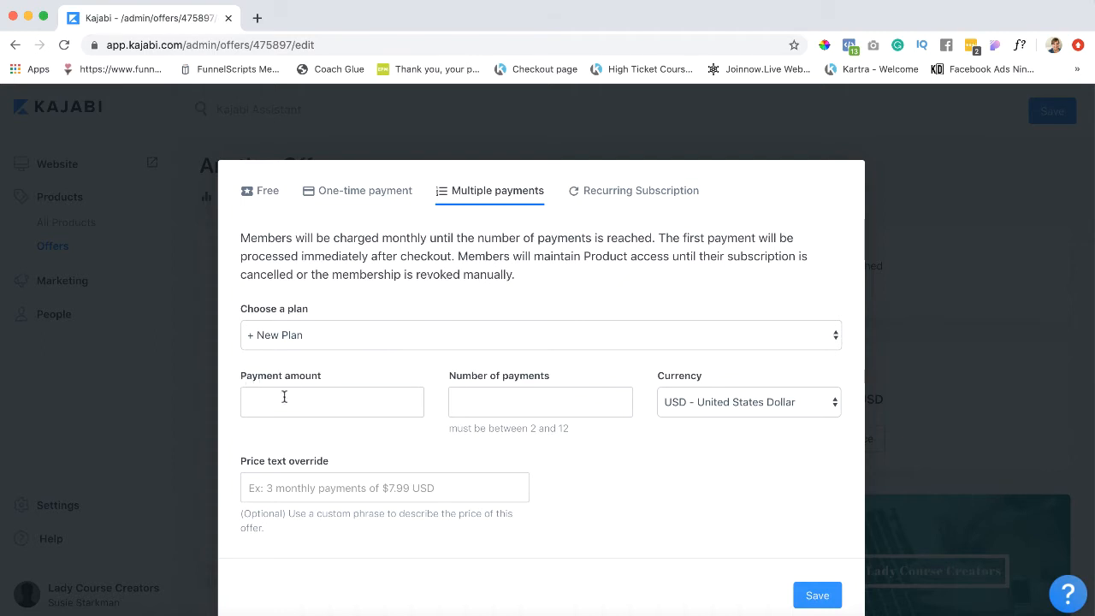
click(332, 401)
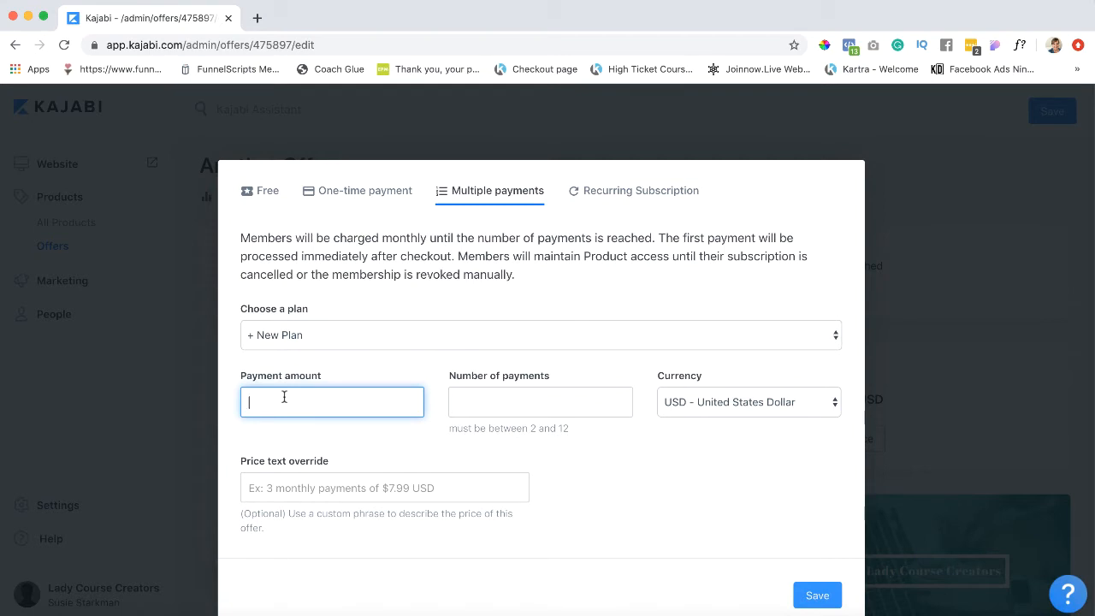
text($100)
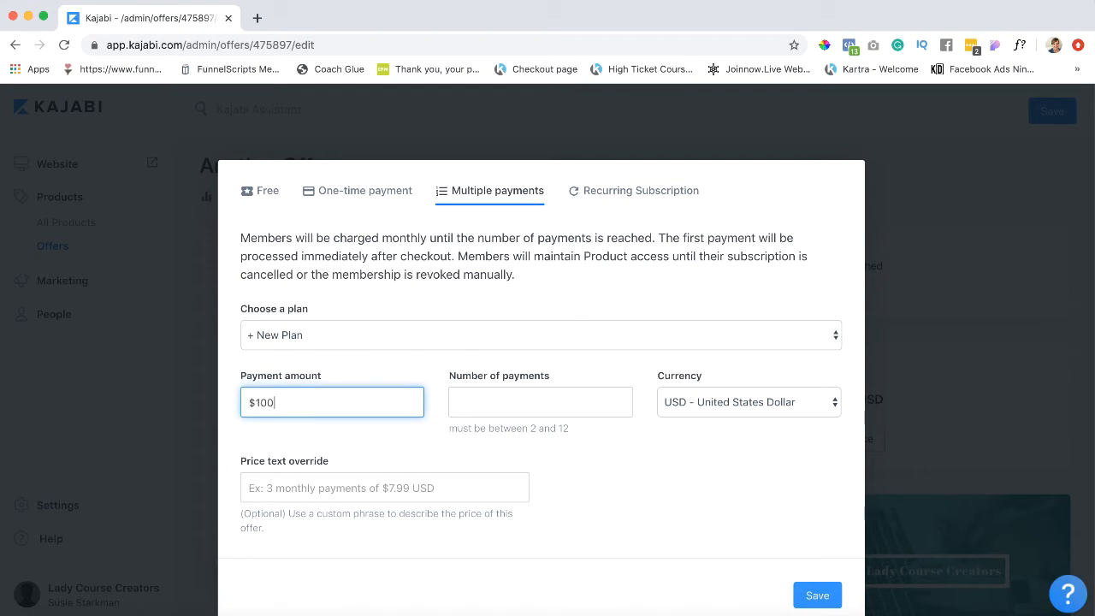
click(540, 402)
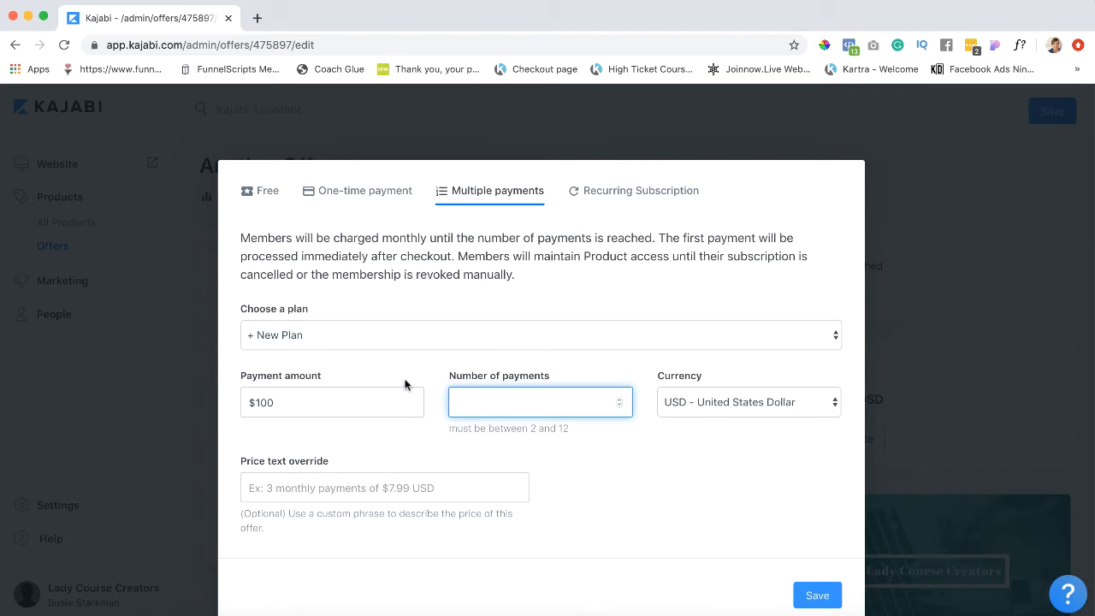
text(3)
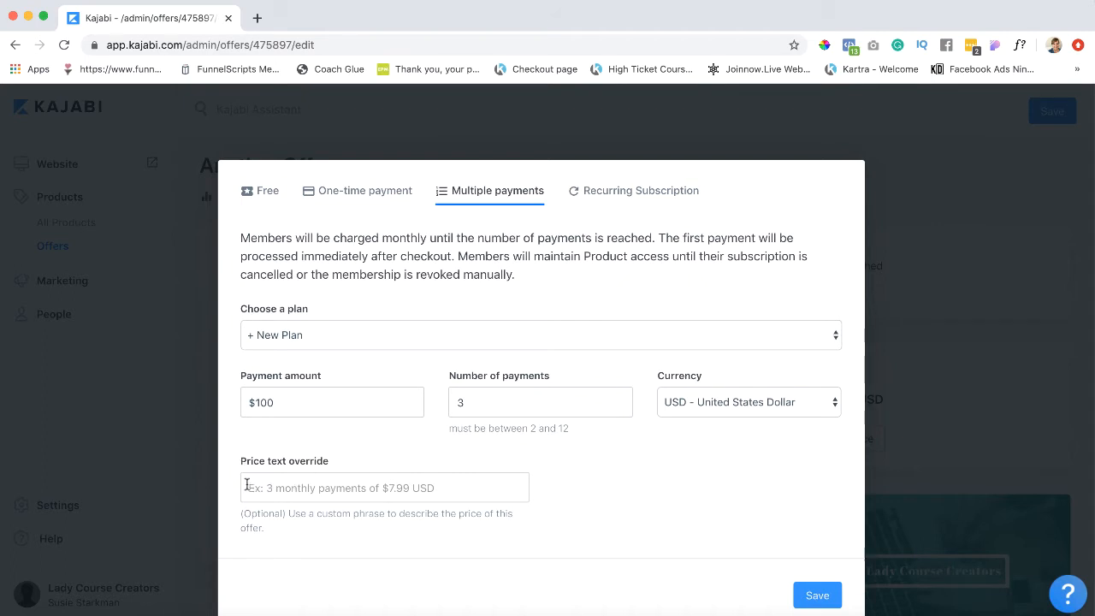
Enter '3 monthly payments of $100' as the price text override.
click(385, 488)
text(3 monthly payment)
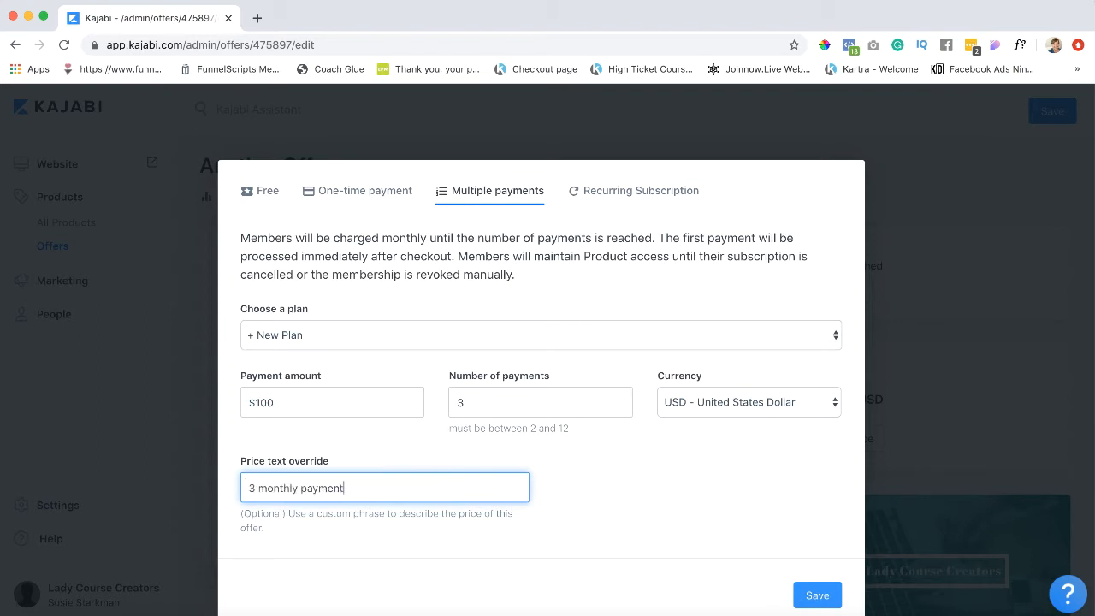
text(s of $10)
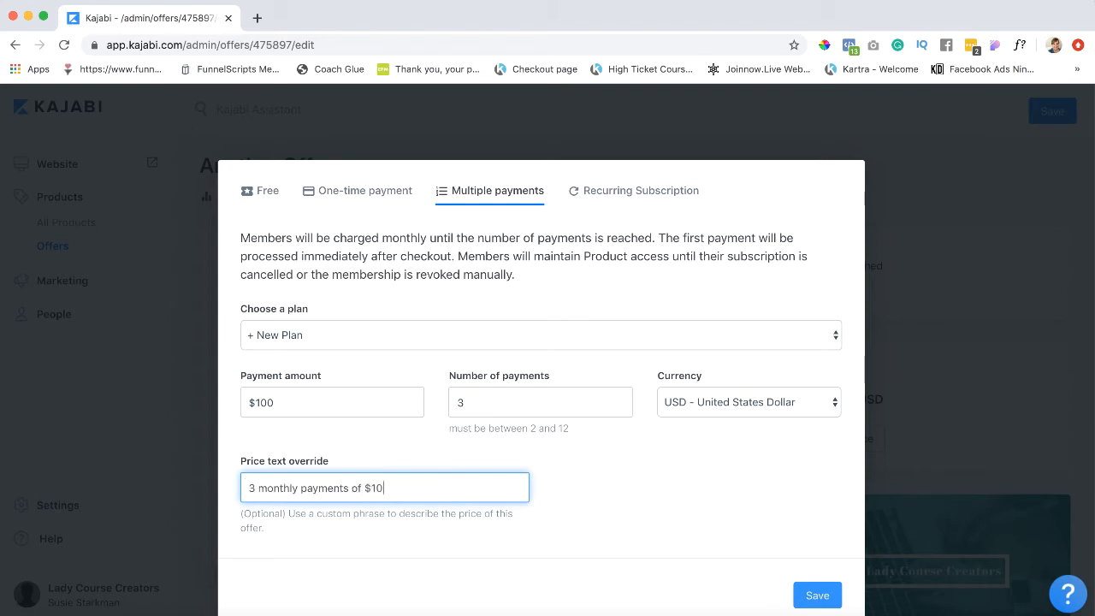
text(0)
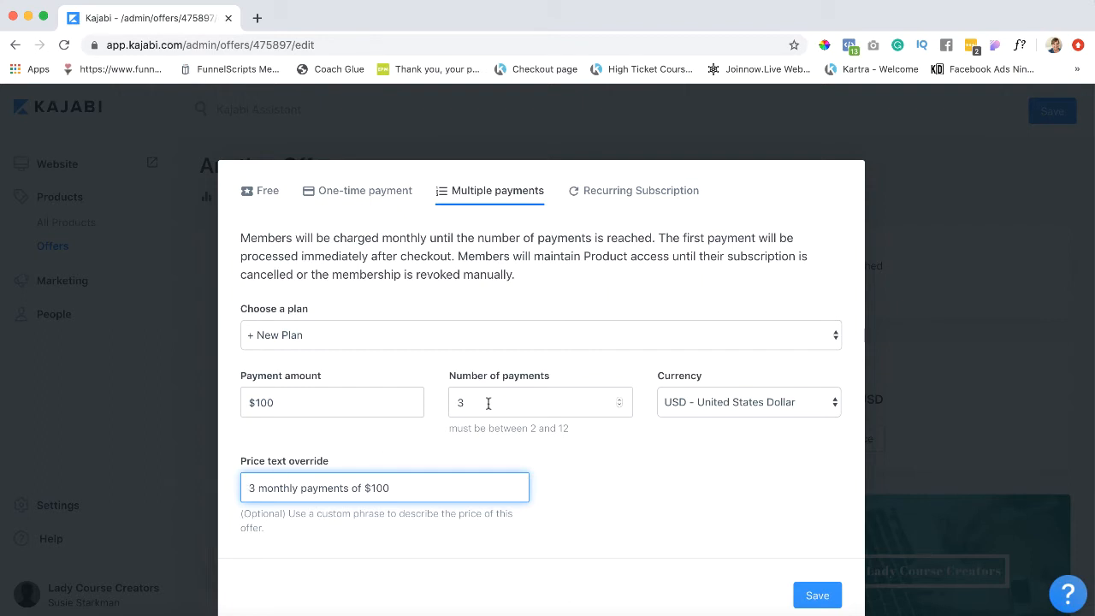
click(539, 402)
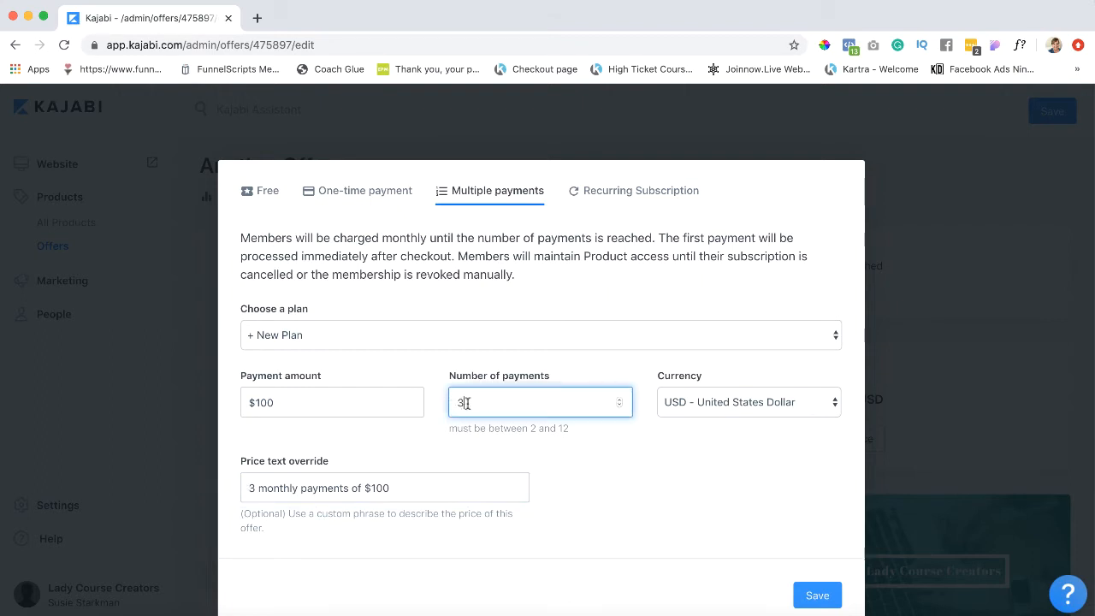
mouse_move(472, 432)
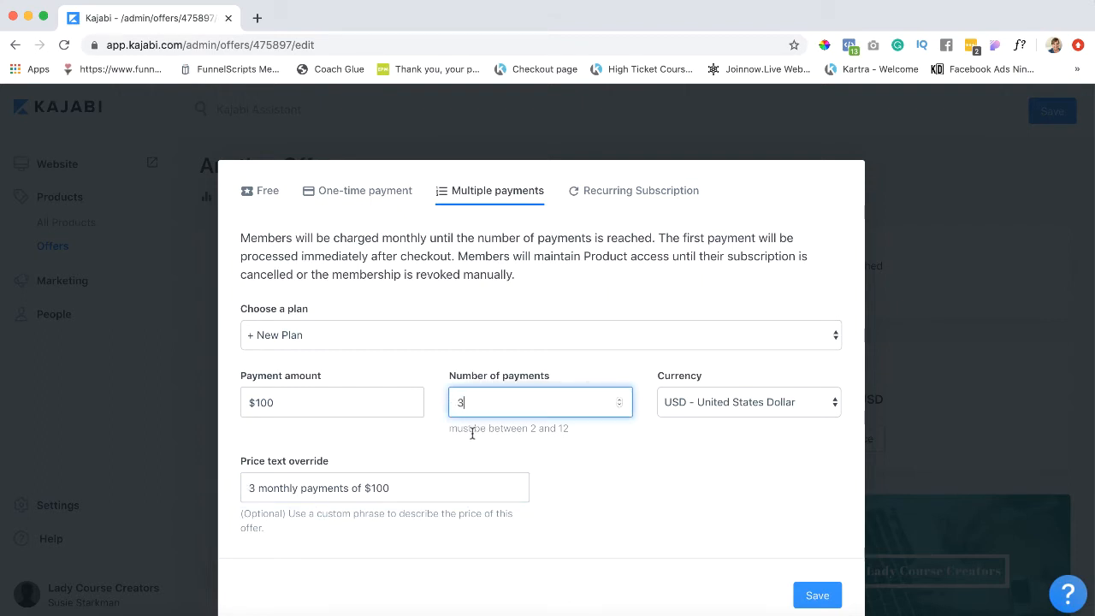
Review the $100 payment amount and 3-payment count on the pricing form.
click(332, 402)
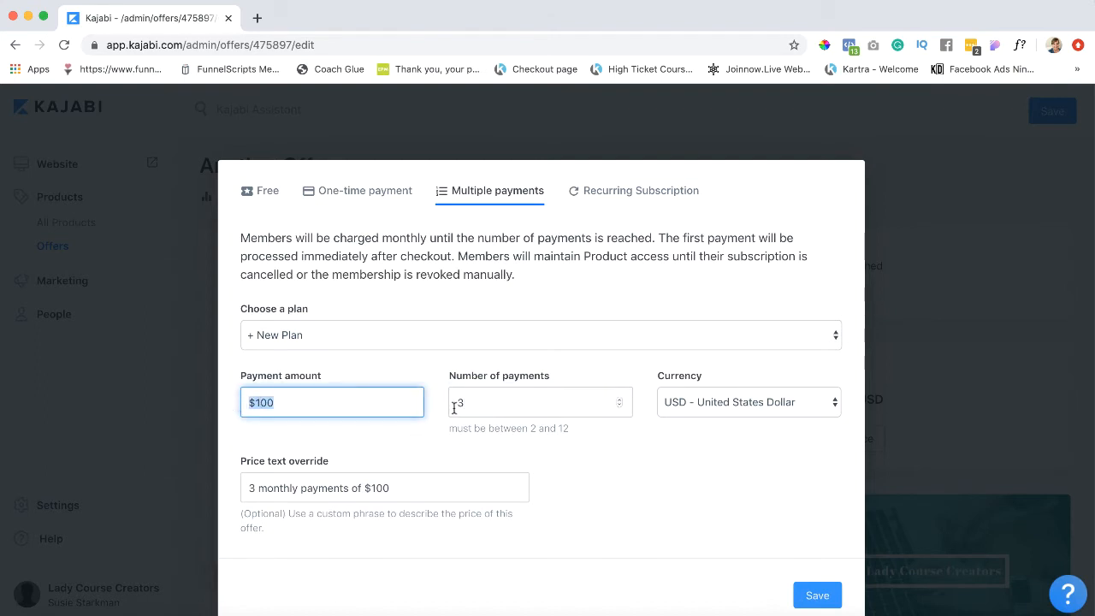
click(539, 403)
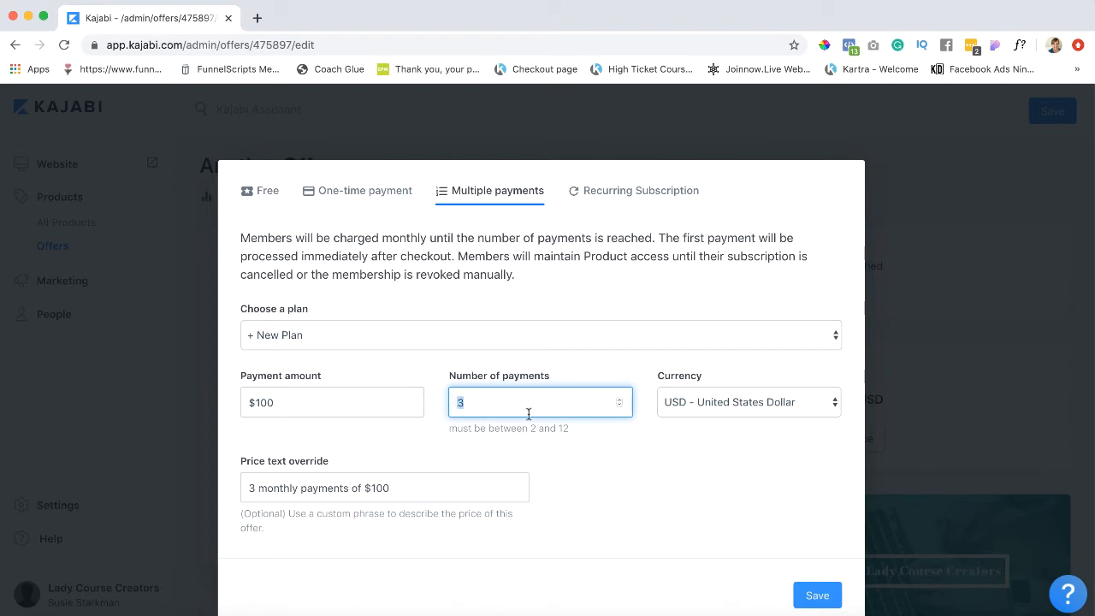
mouse_move(616, 239)
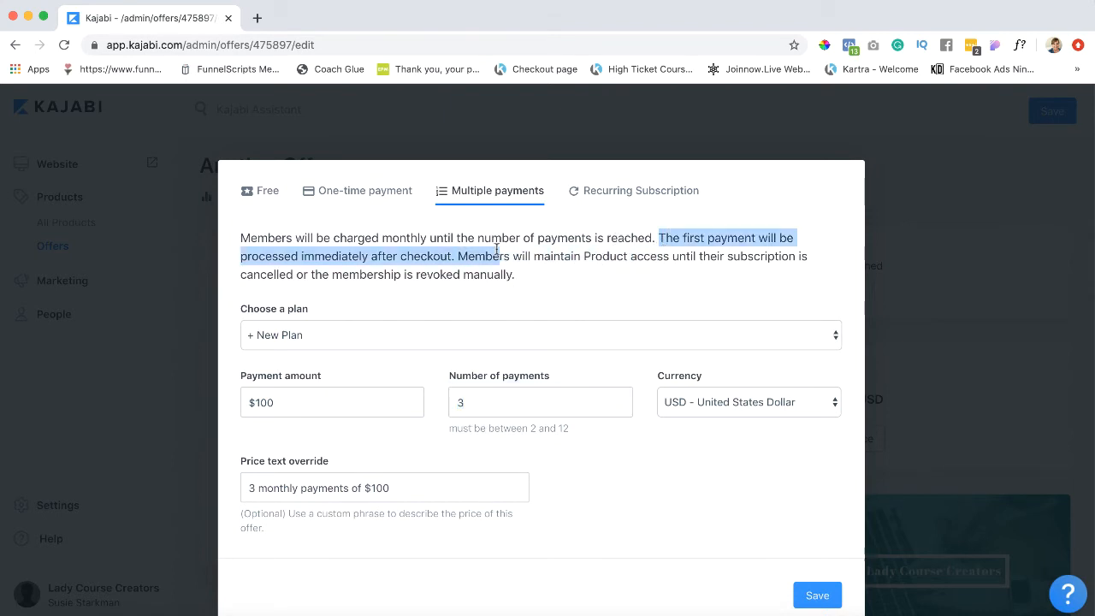
click(480, 256)
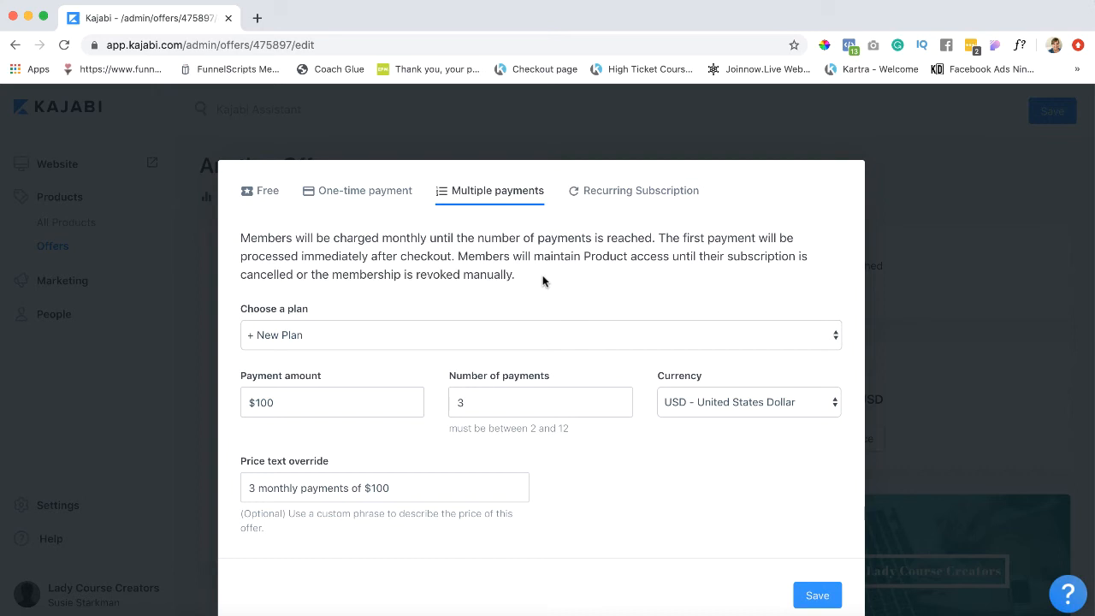
click(540, 402)
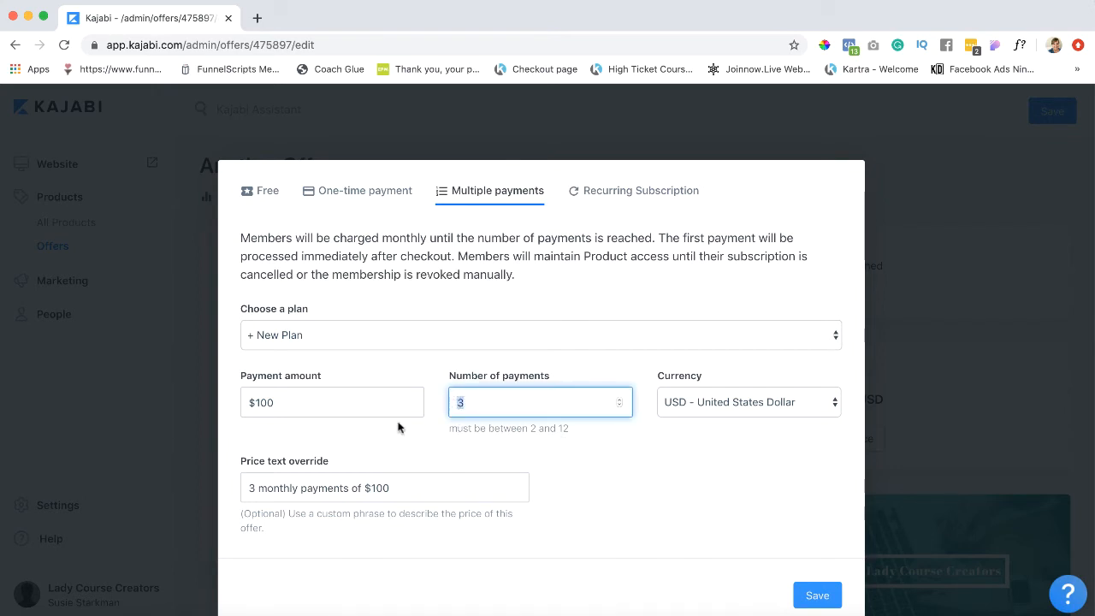
mouse_move(624, 336)
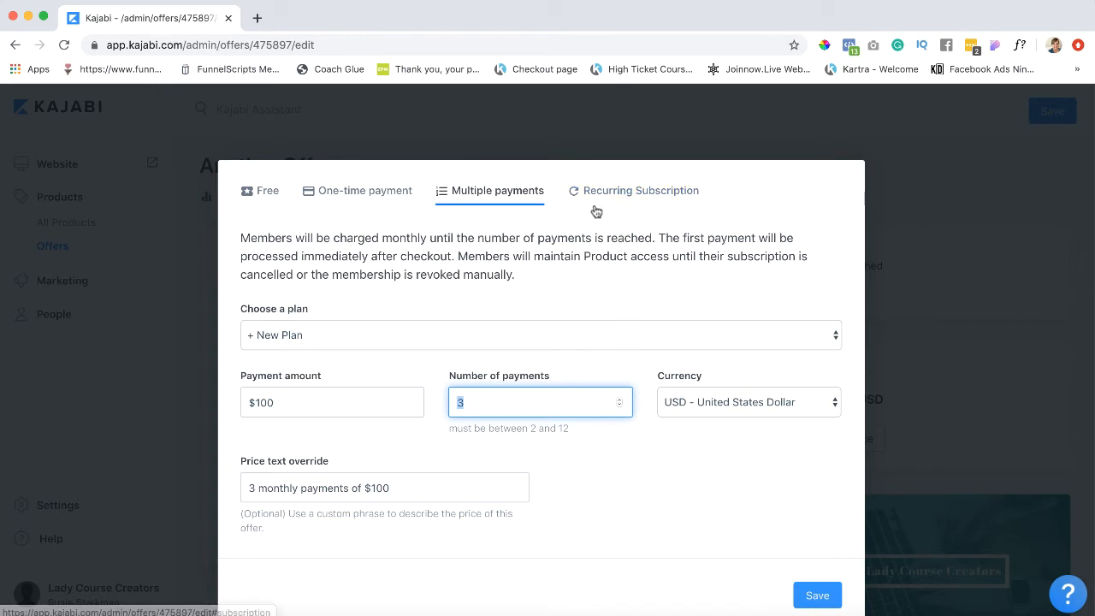
Switch to Recurring Subscription at 19.99, set price text '$19.99 per month', and save.
click(633, 190)
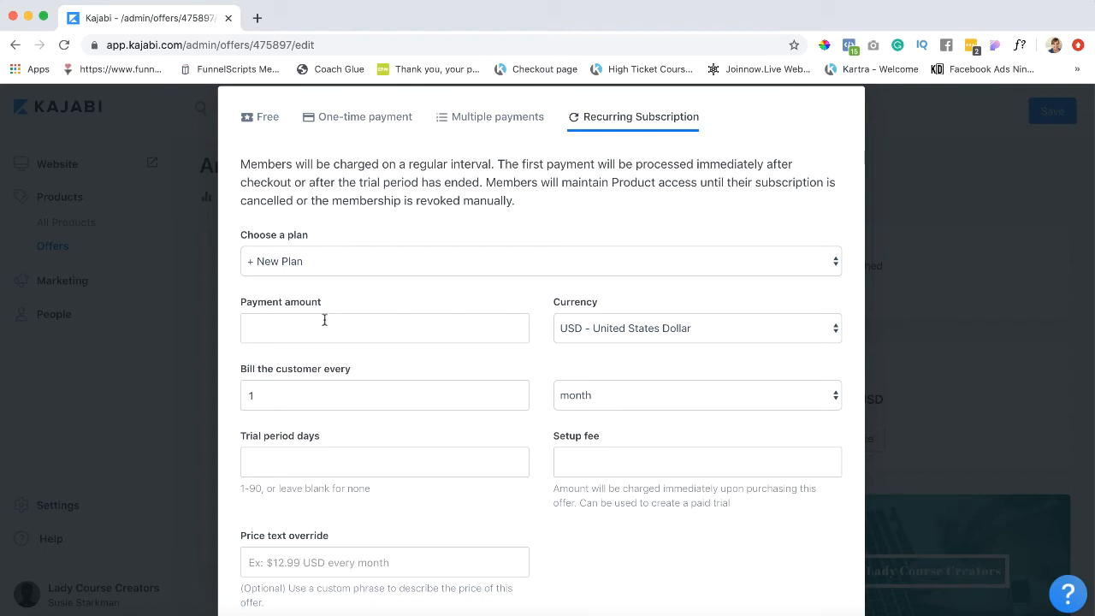
text(19.99)
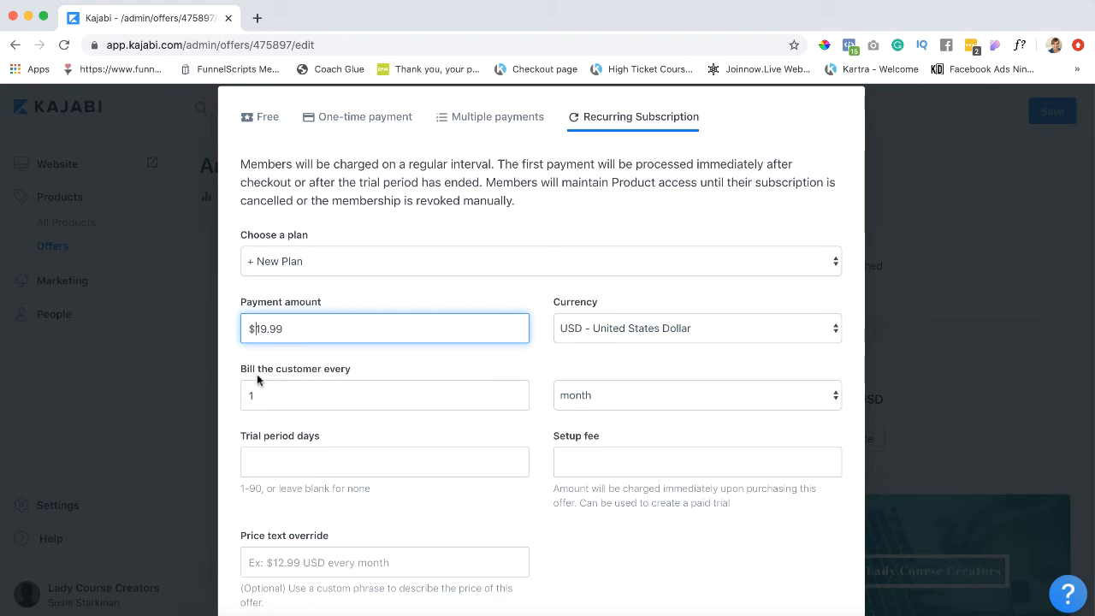
mouse_move(601, 396)
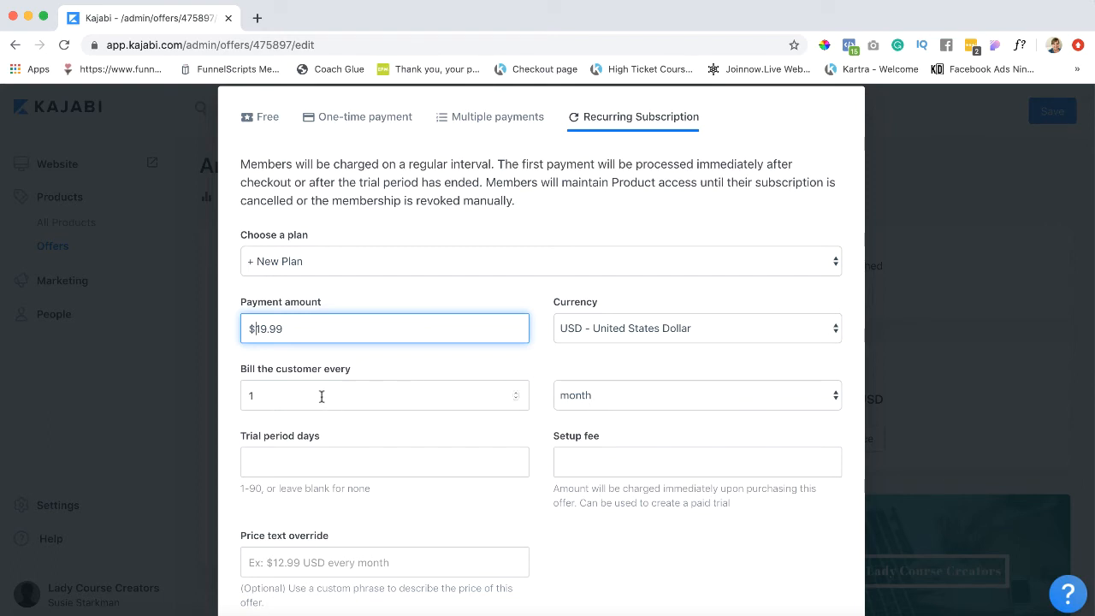
mouse_move(272, 395)
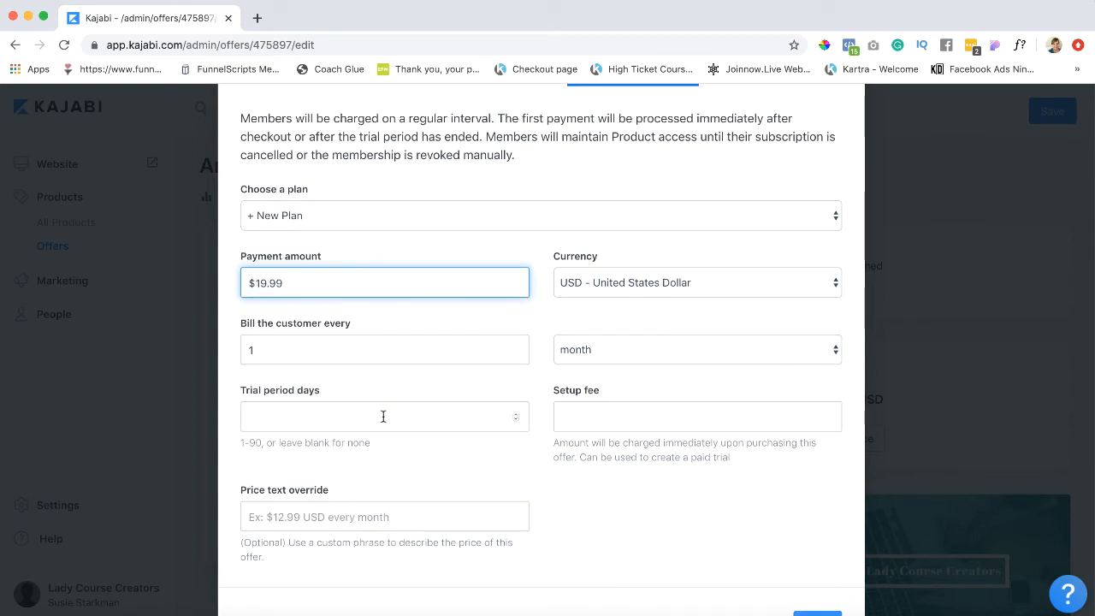
click(385, 516)
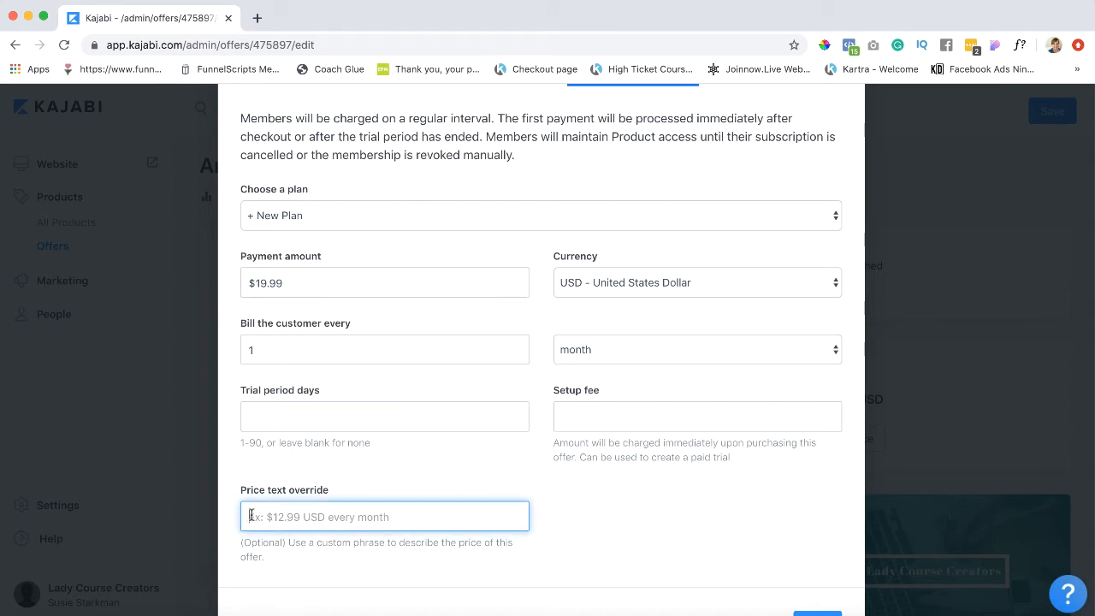
text($19.99 per month)
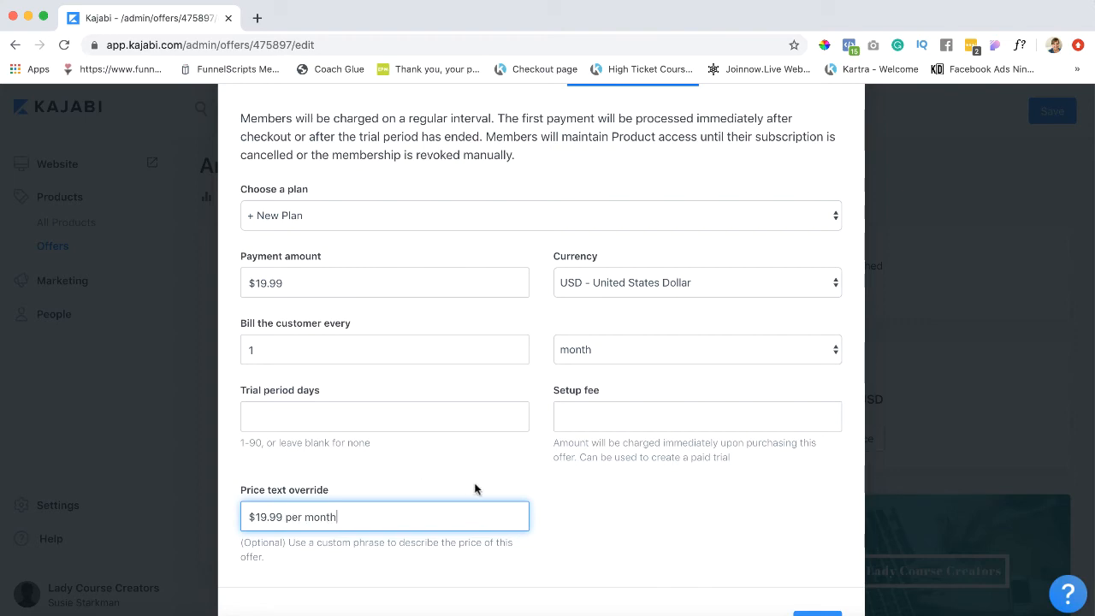
scroll(down, 3)
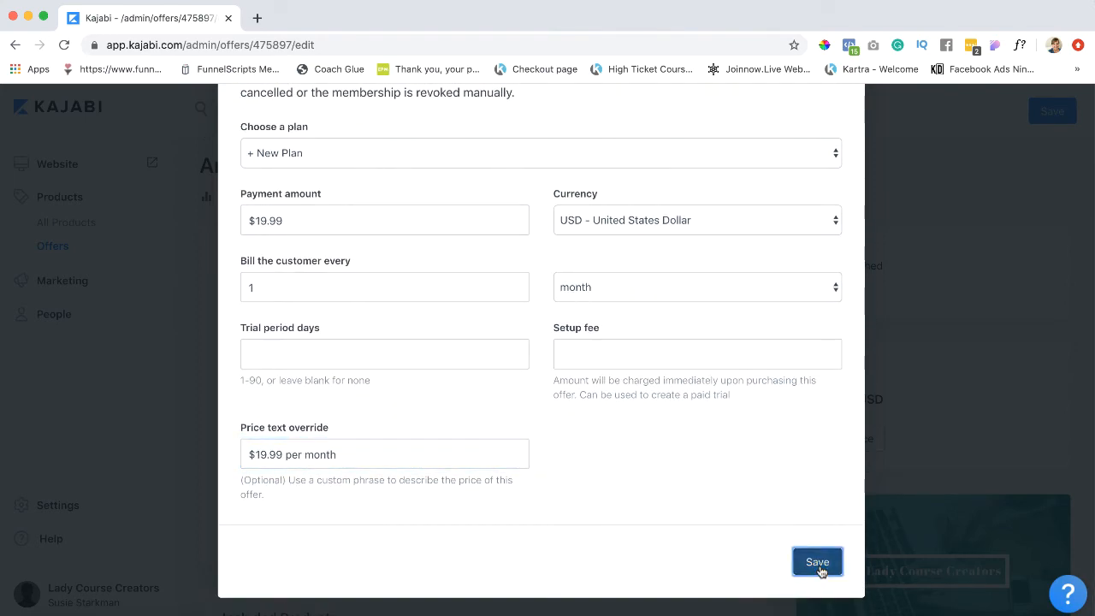
click(817, 562)
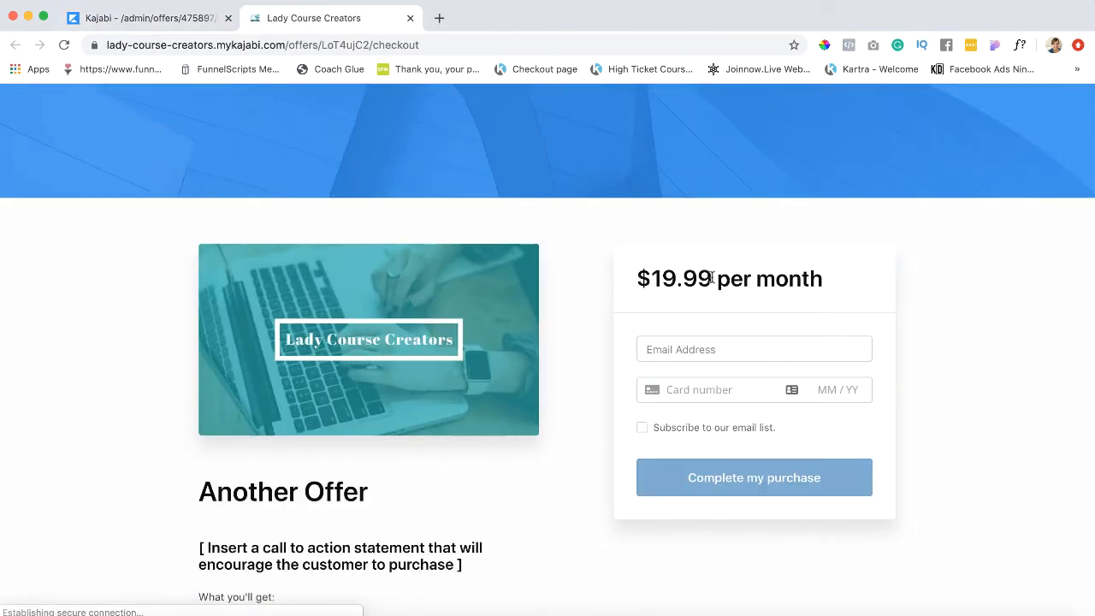
Scroll the checkout preview, then return to the Kajabi admin tab's offer editor.
scroll(down, 3)
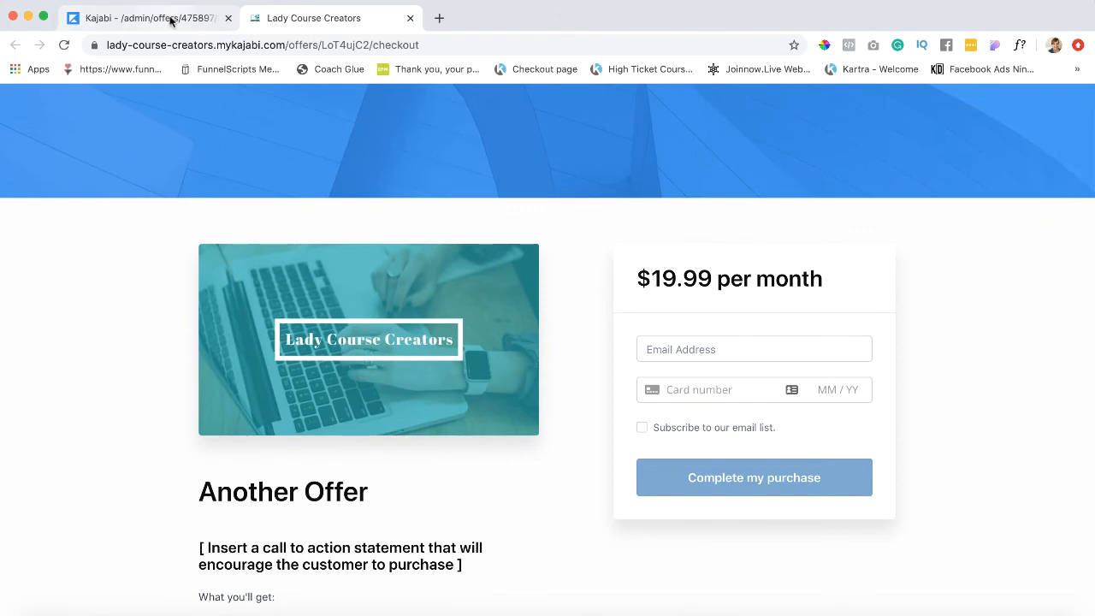
click(145, 17)
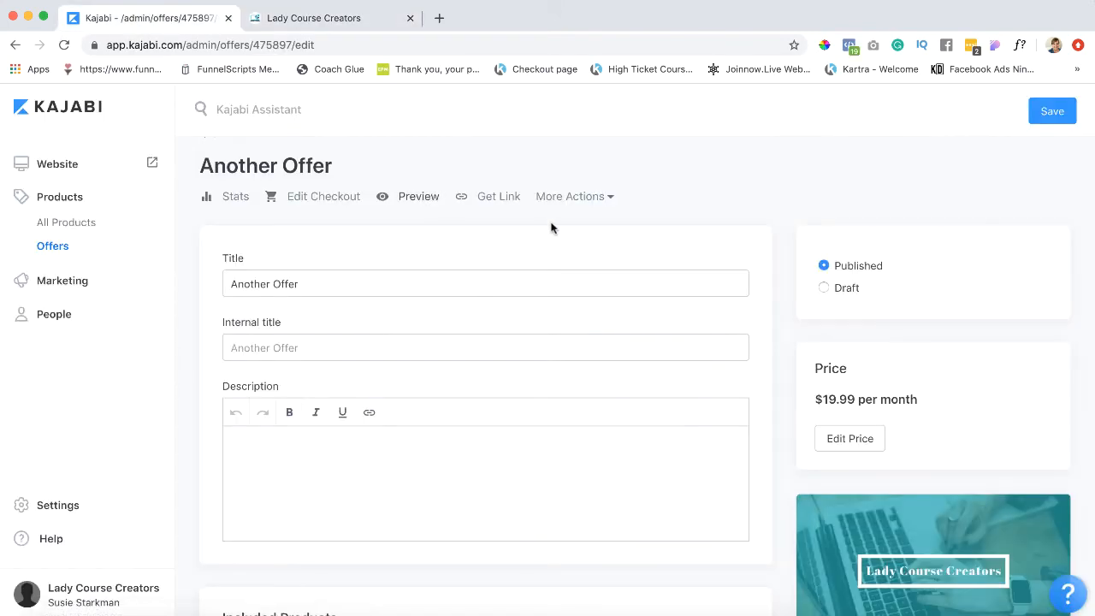
Reopen Edit Price on Recurring Subscription and choose '+ New Plan' from the plan list.
click(850, 438)
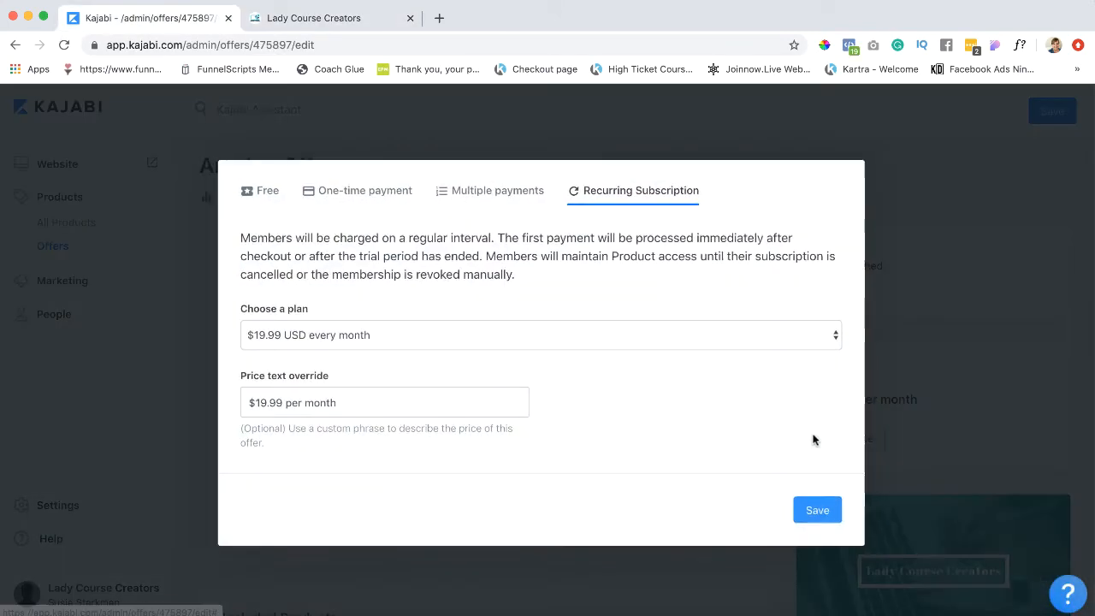
mouse_move(594, 343)
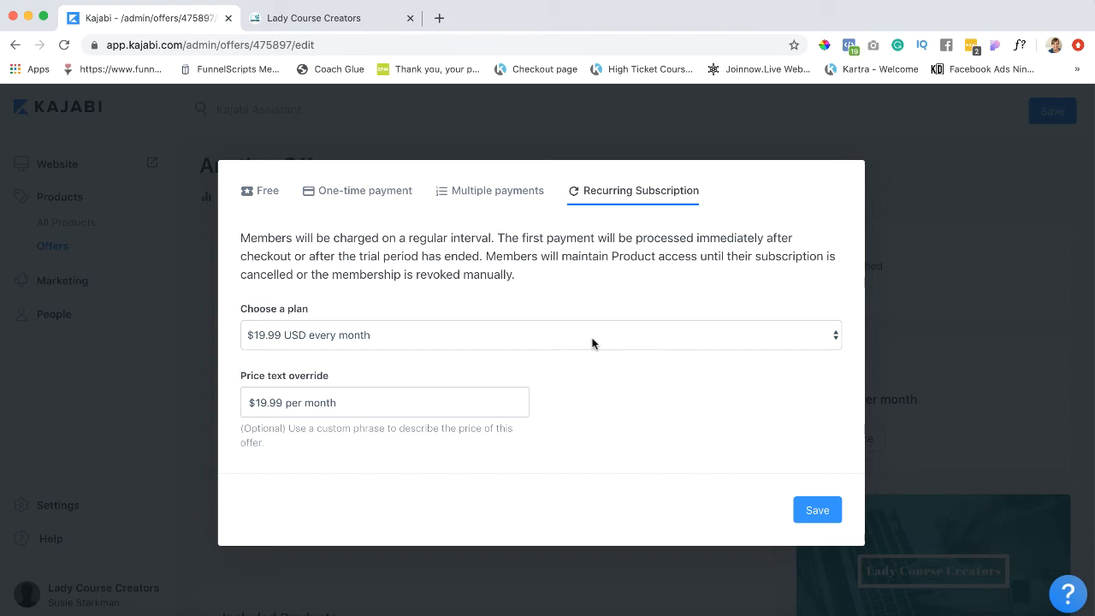
mouse_move(618, 343)
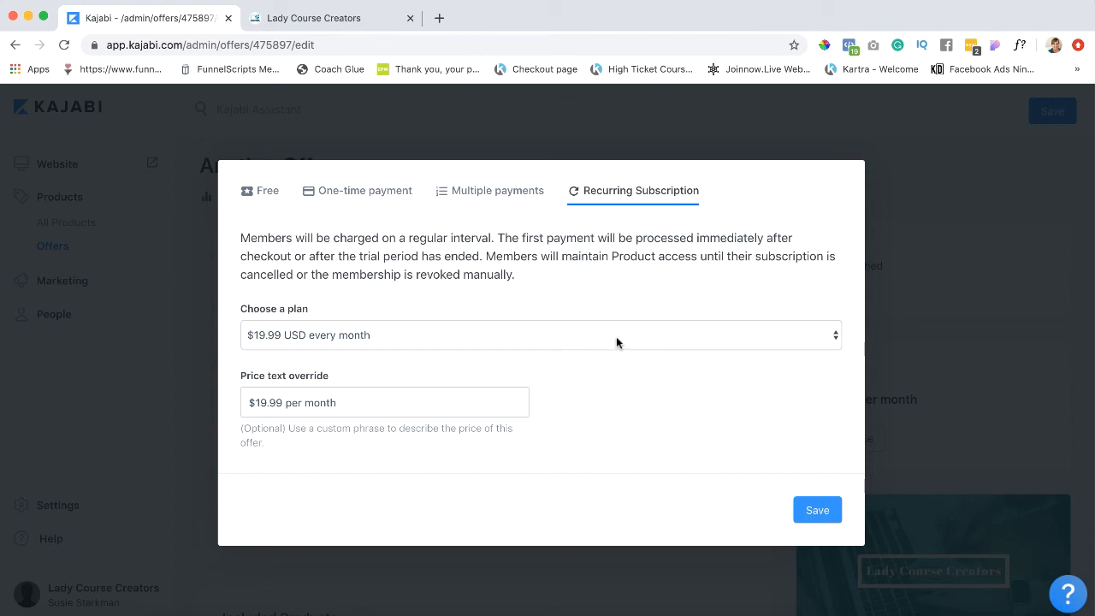
click(541, 335)
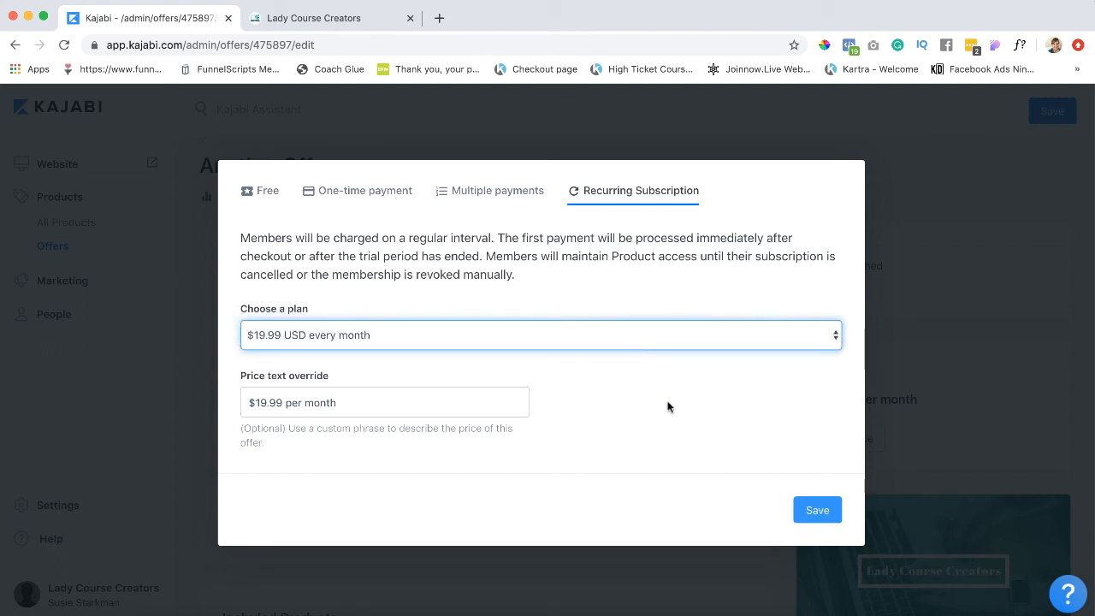
click(497, 190)
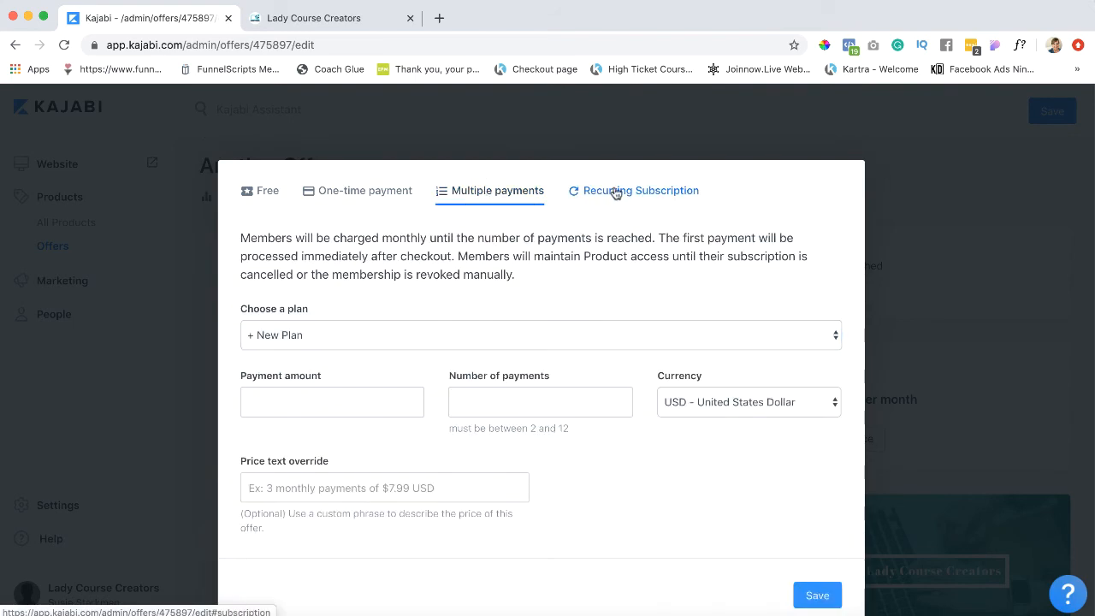
click(640, 190)
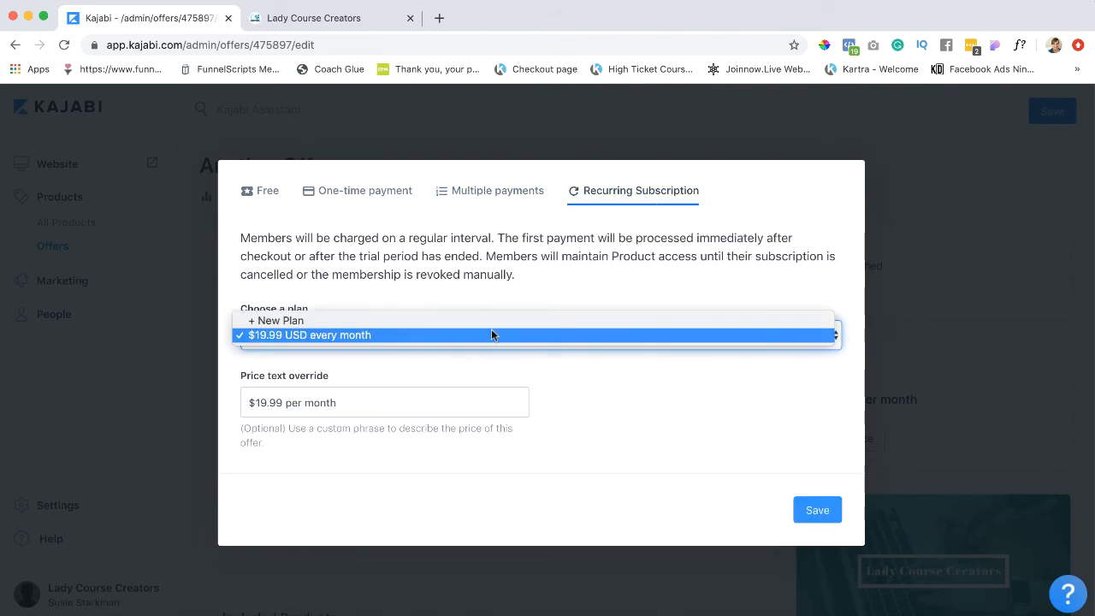
click(276, 320)
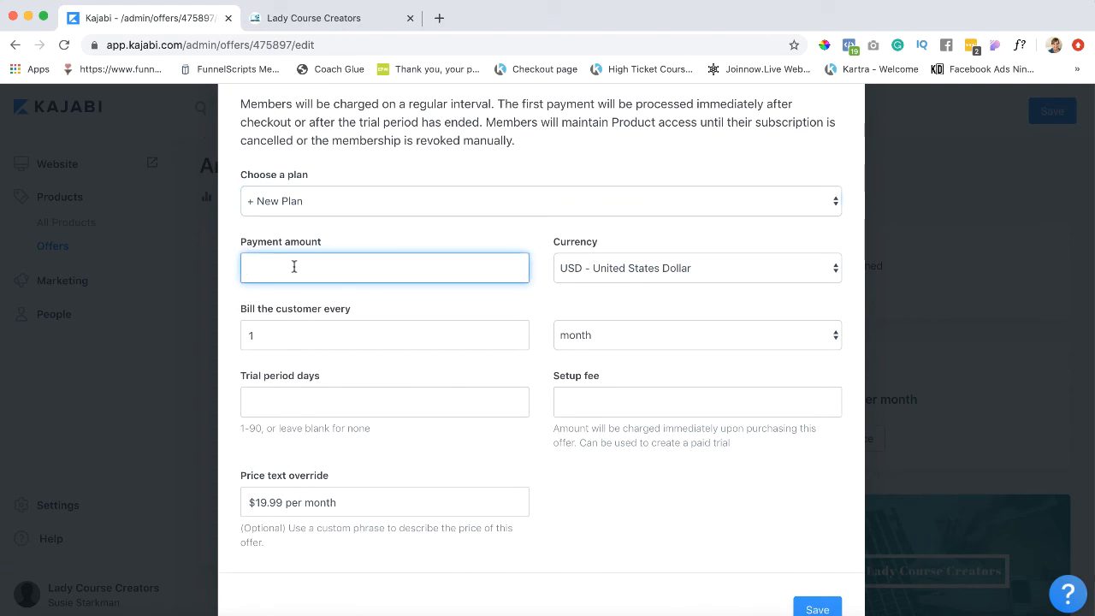
Enter $97 with a 14-day trial, check setup fee and monthly billing, and save.
text($97)
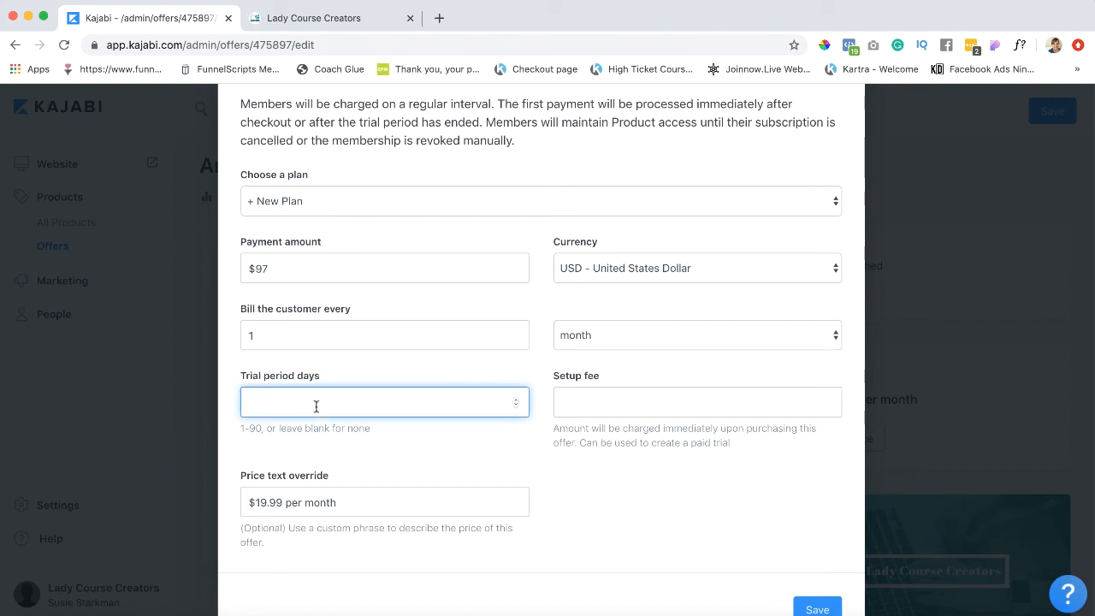
text(14)
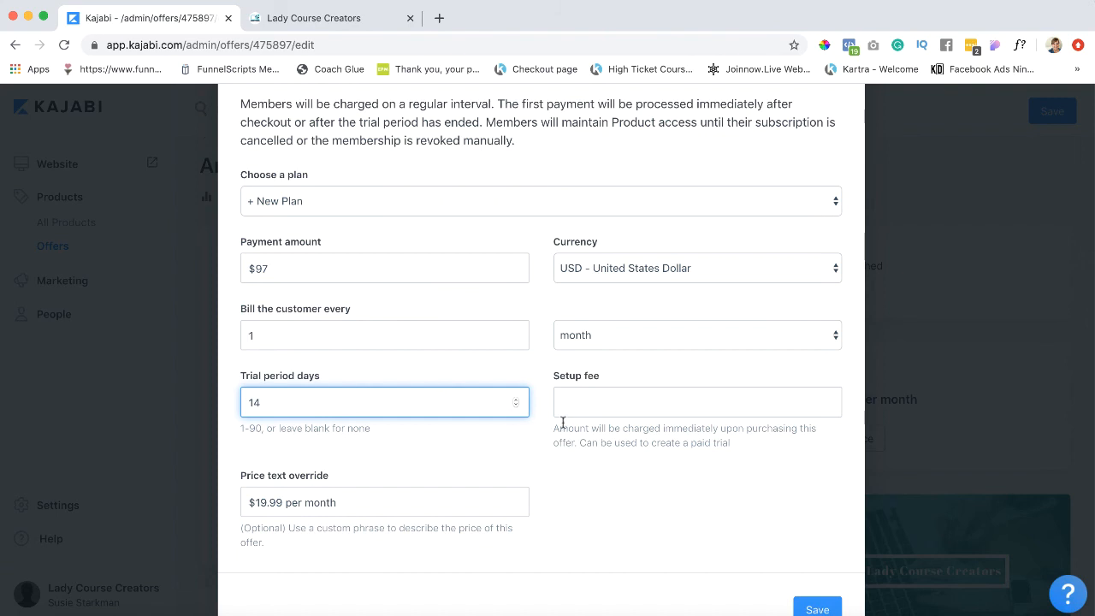
click(697, 402)
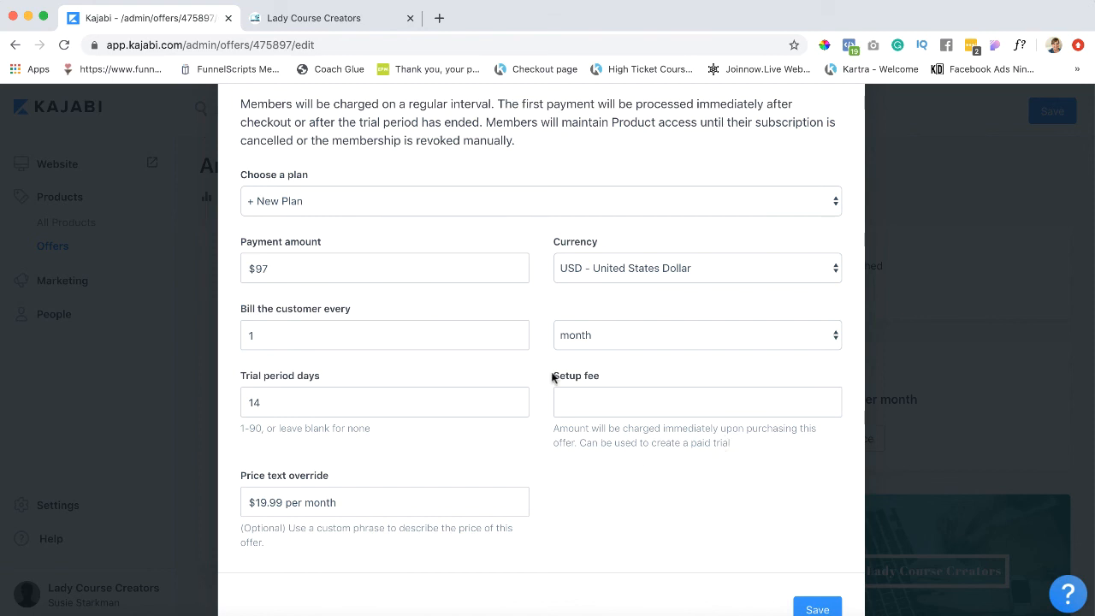
double_click(576, 374)
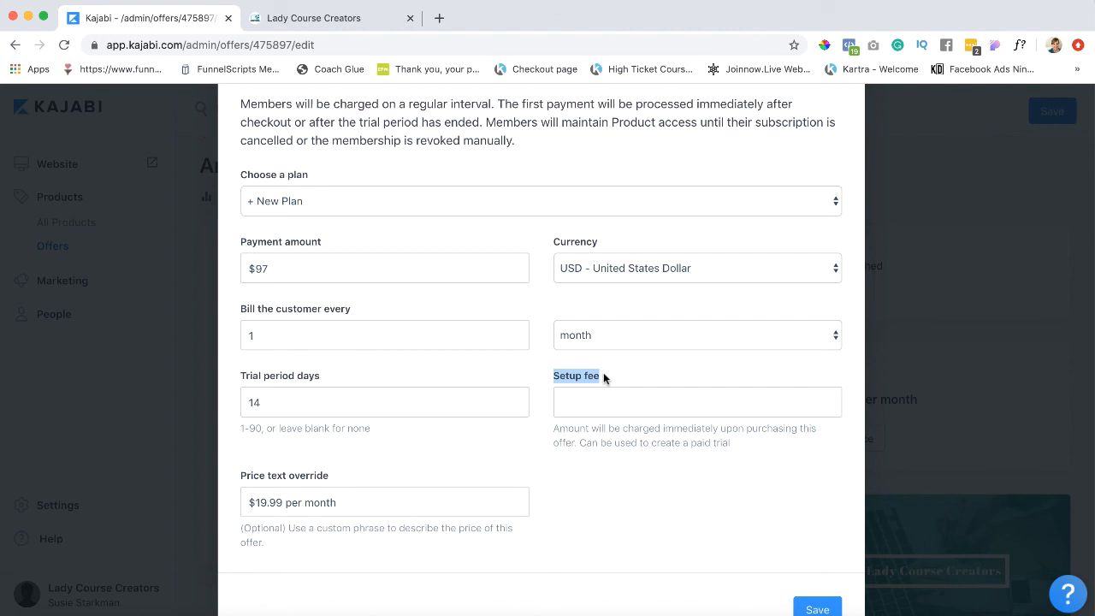
click(697, 402)
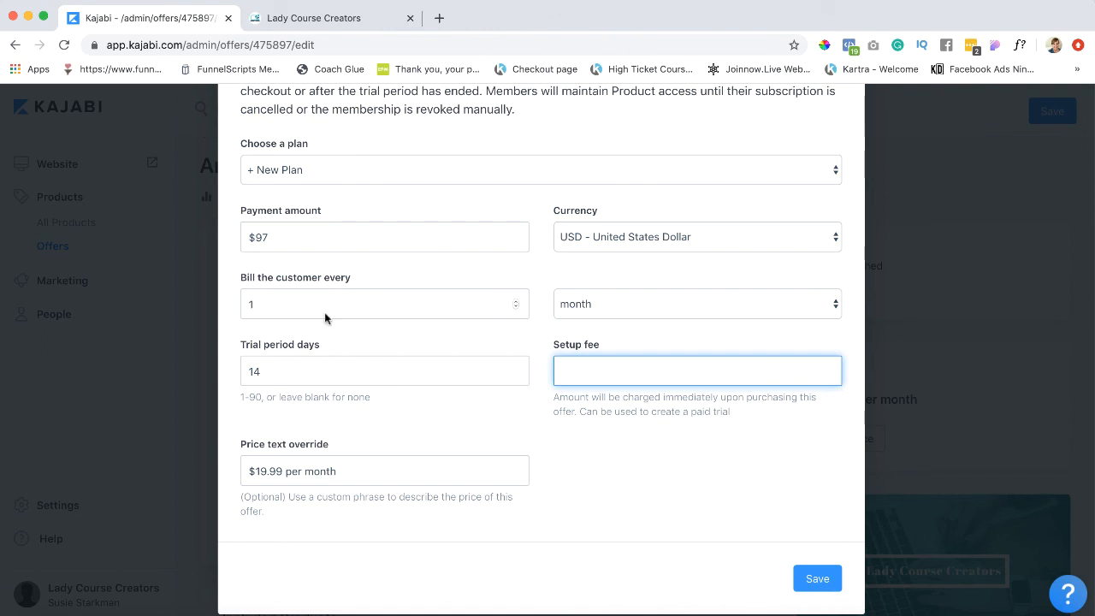
mouse_move(272, 376)
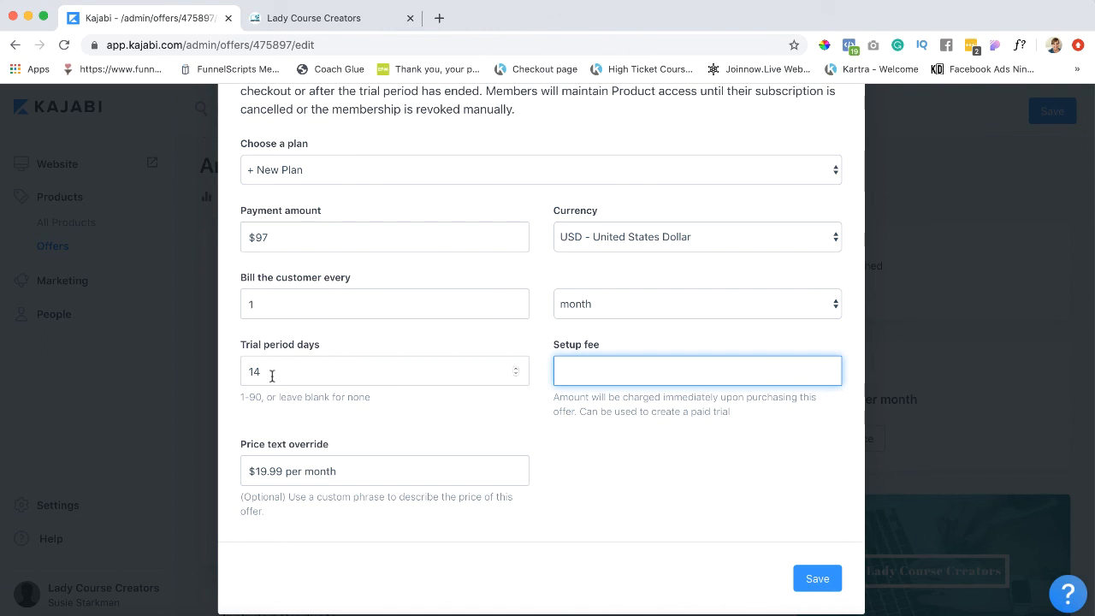
click(384, 237)
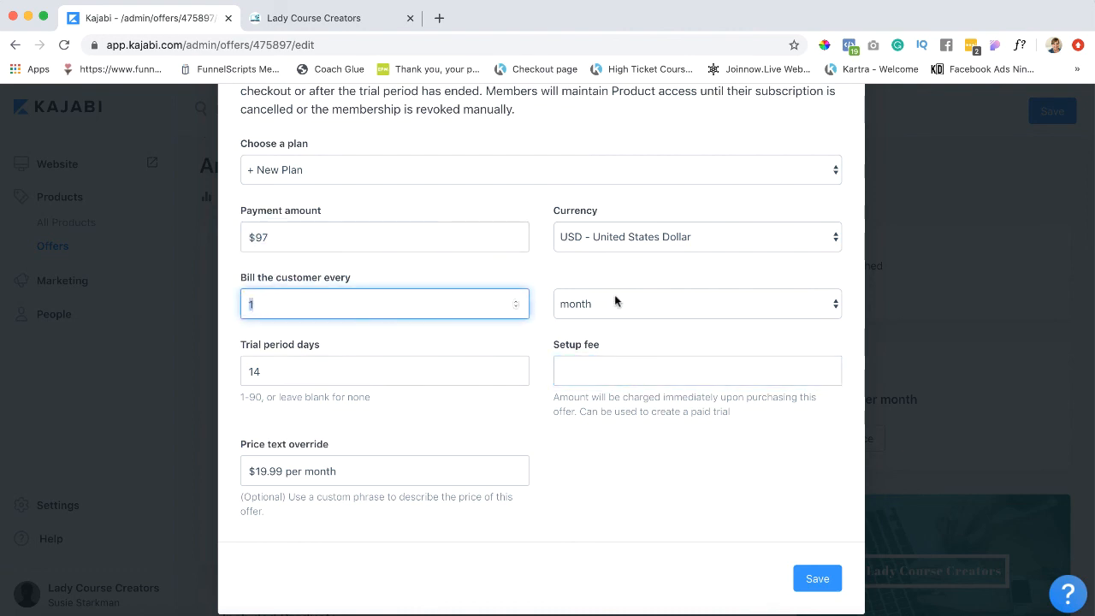
click(697, 304)
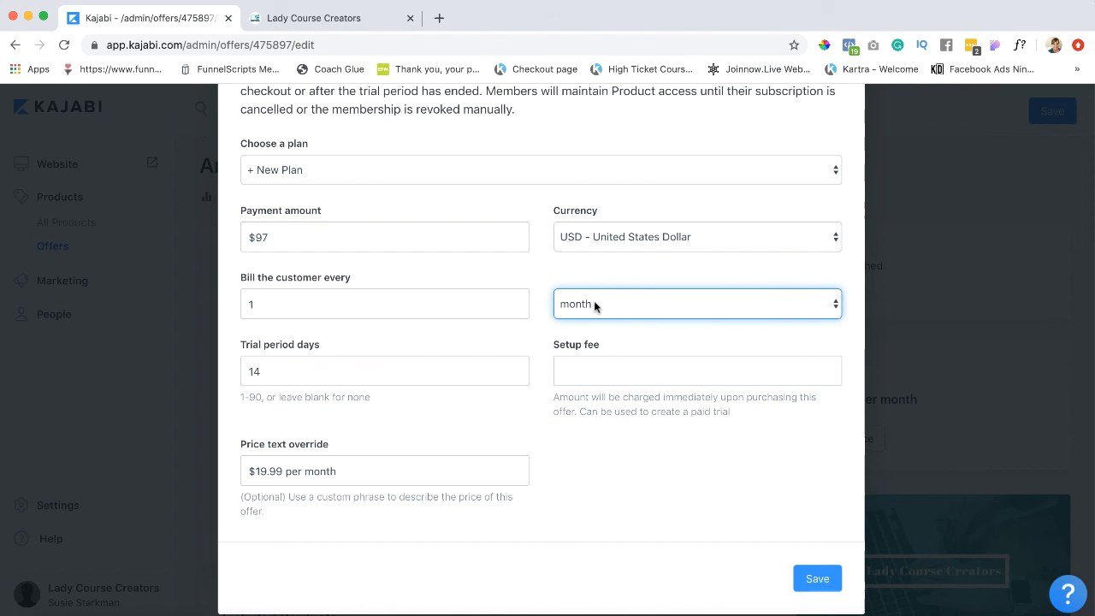
mouse_move(682, 526)
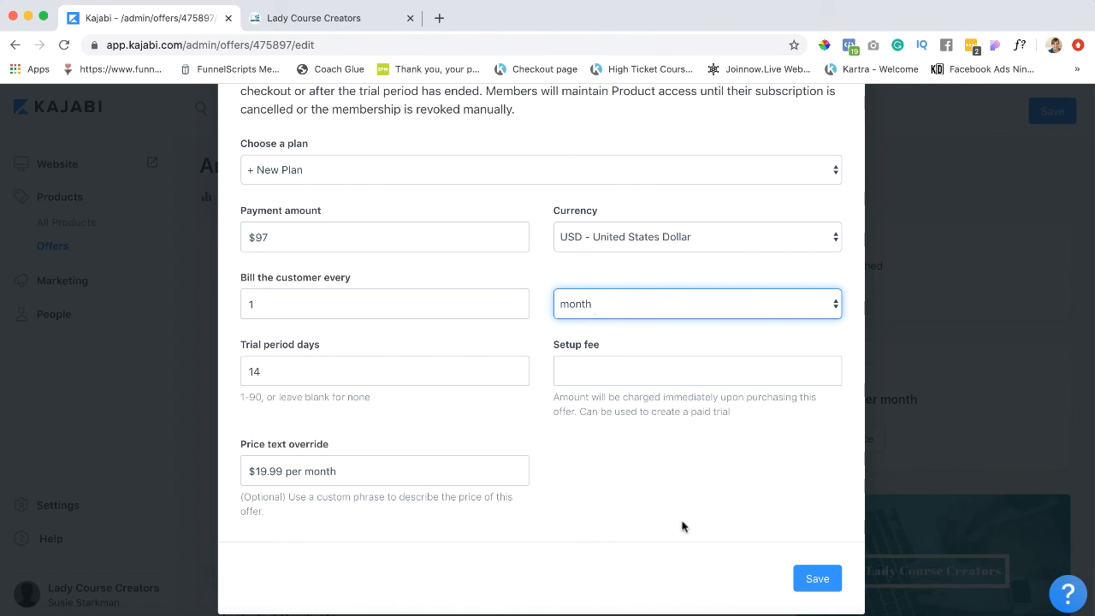
click(817, 579)
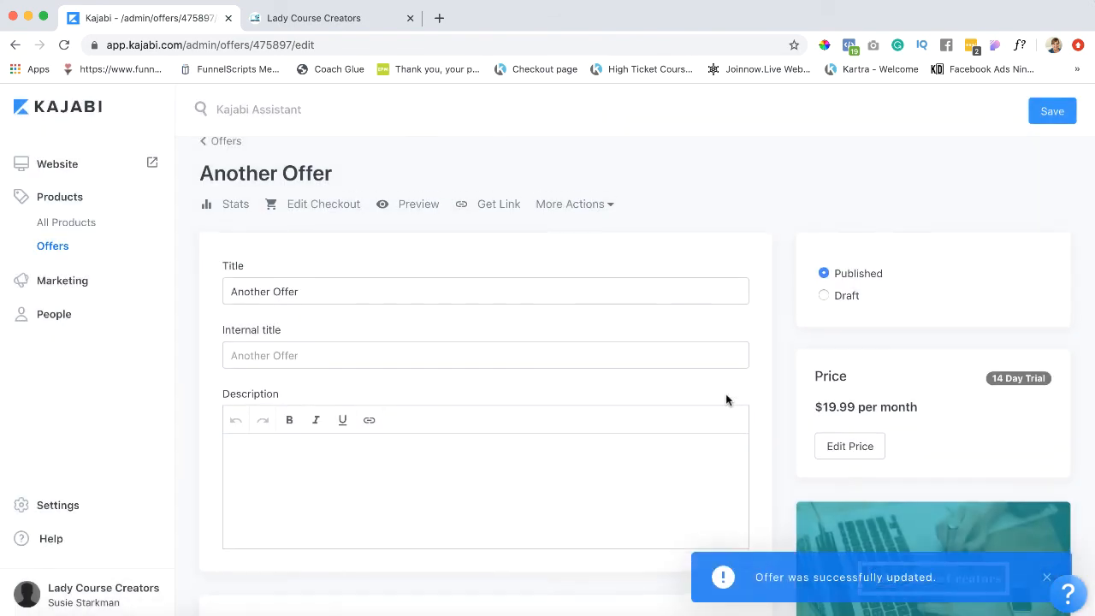